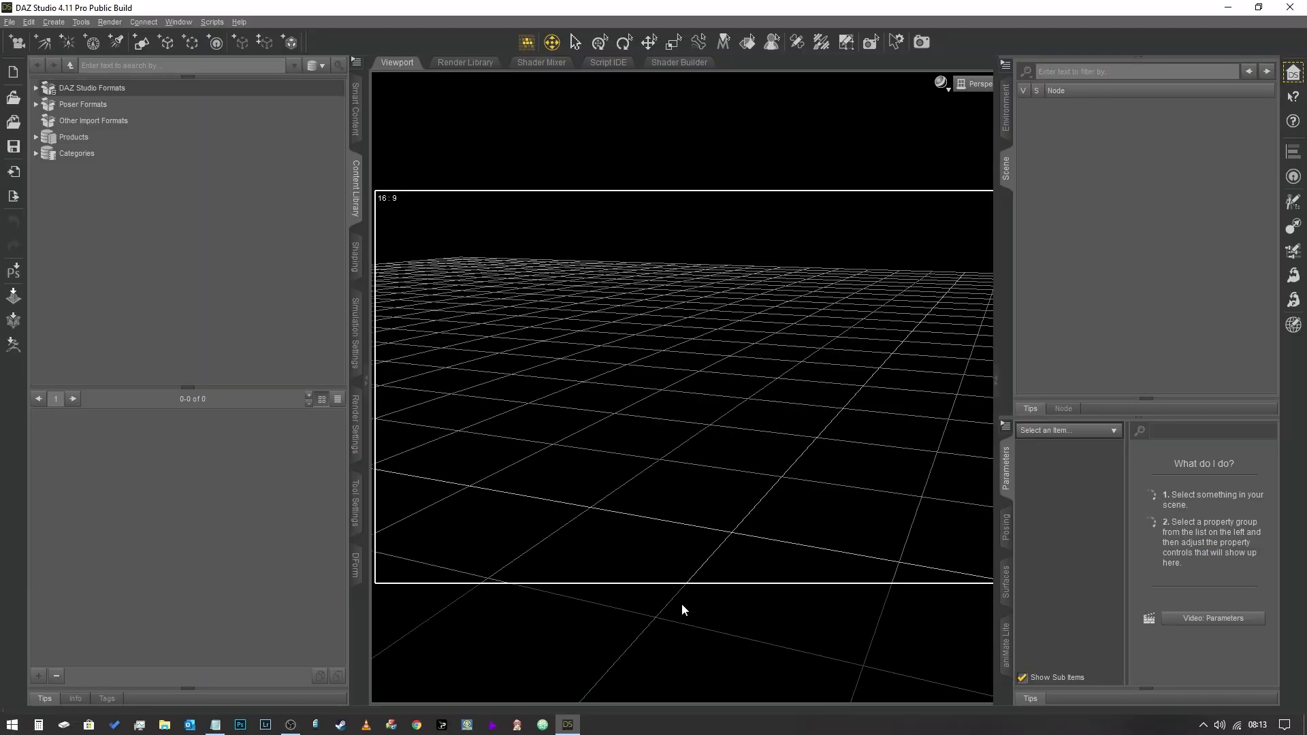
pyautogui.moveTo(712, 596)
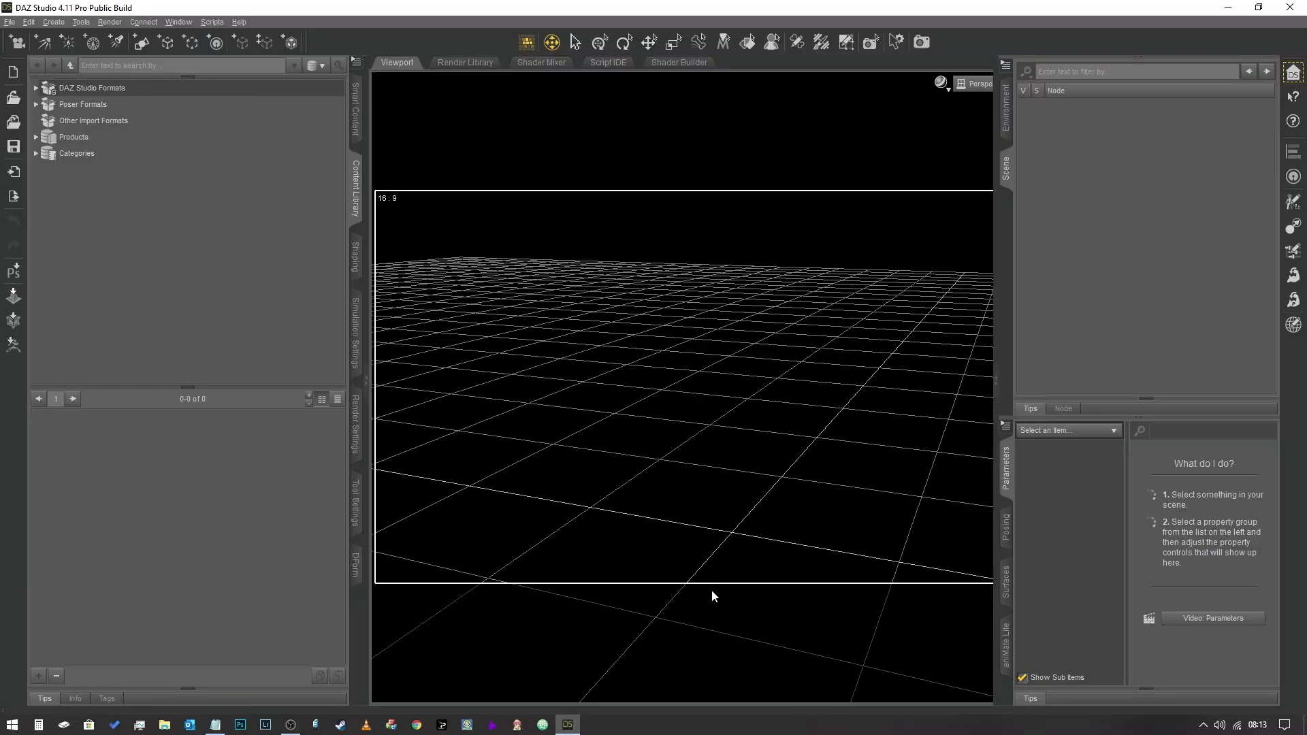
pyautogui.moveTo(729, 580)
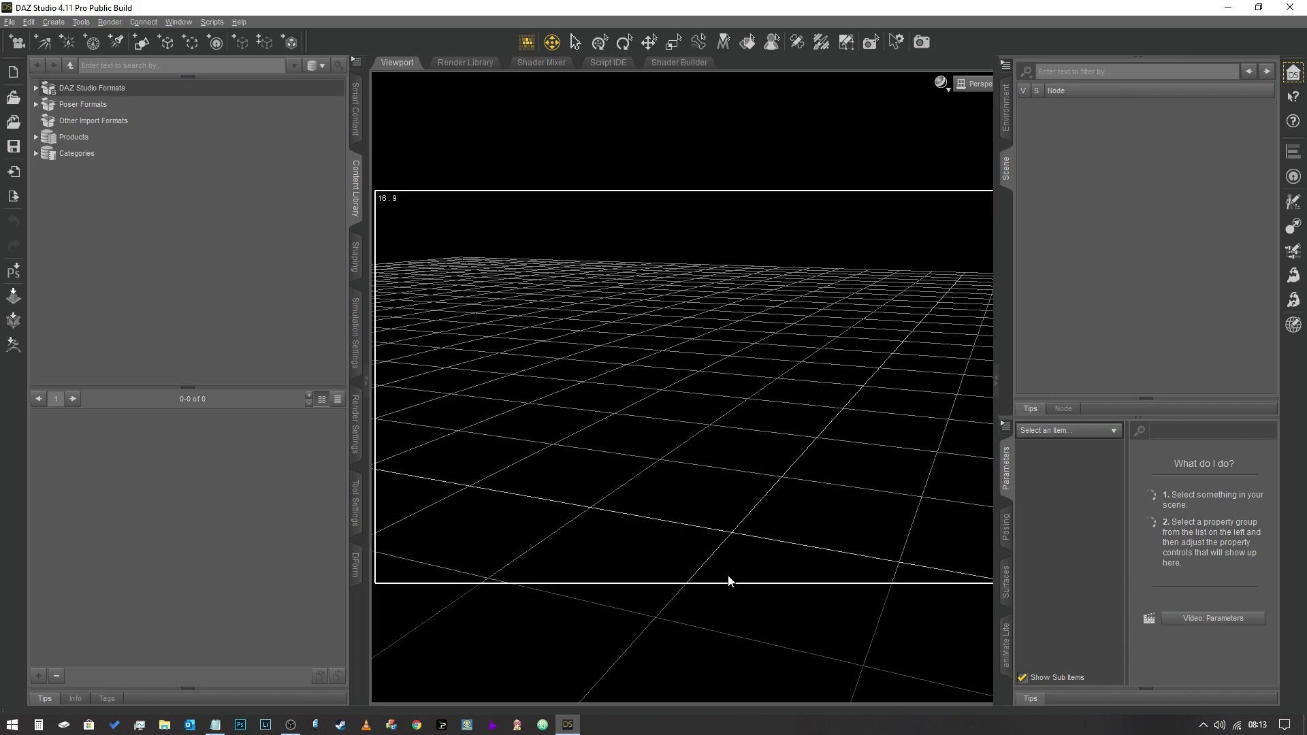
pyautogui.moveTo(799, 450)
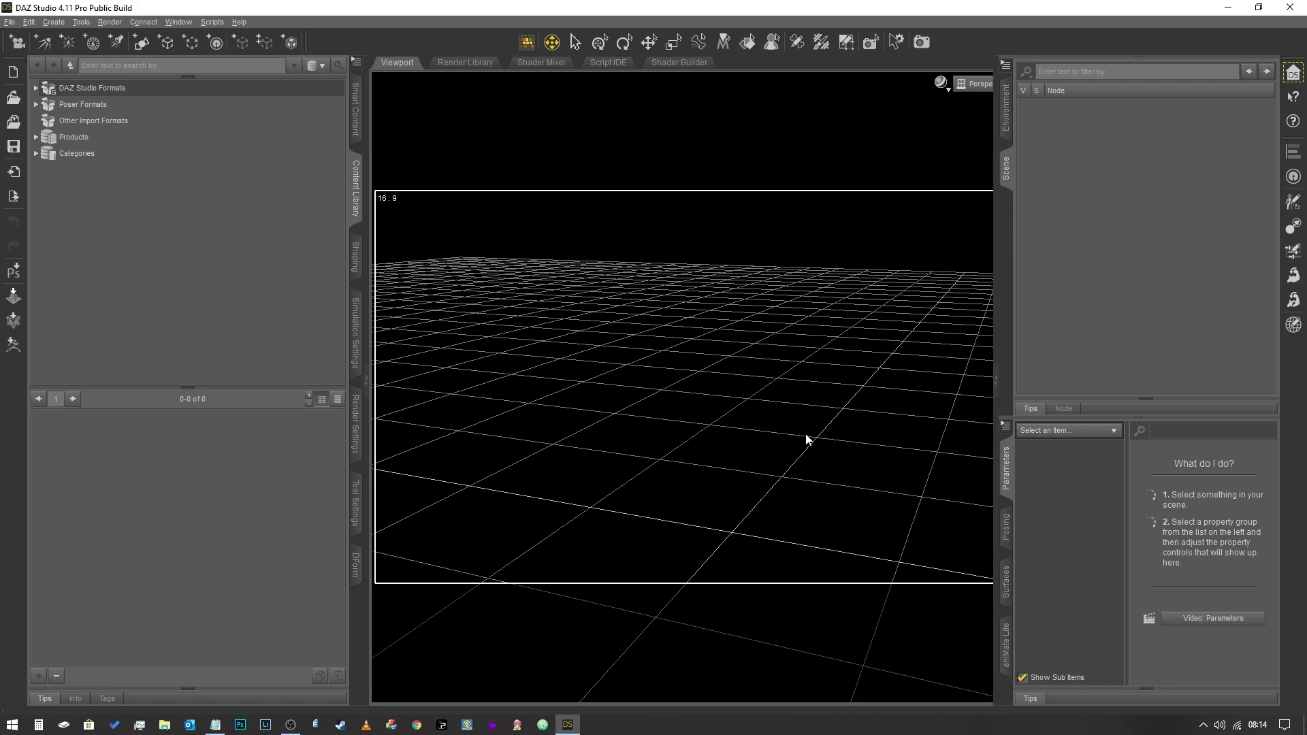
pyautogui.moveTo(721, 244)
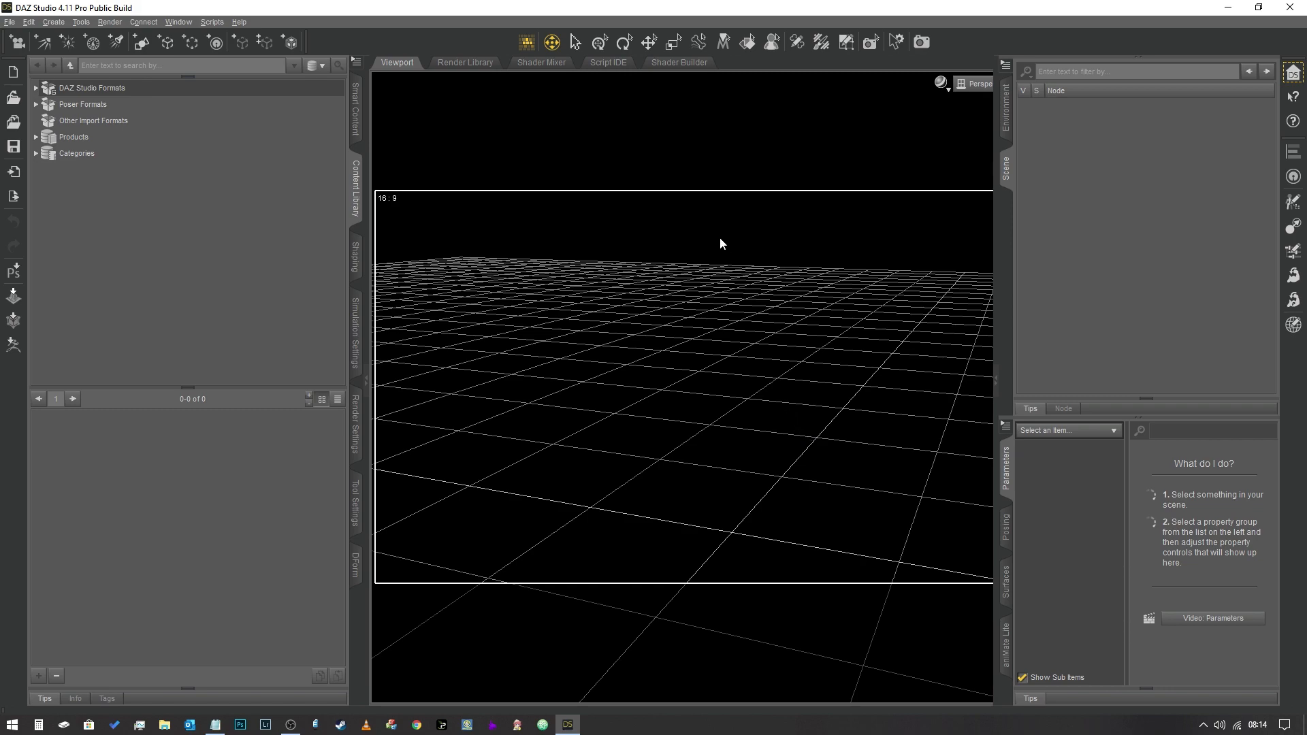
pyautogui.moveTo(463, 154)
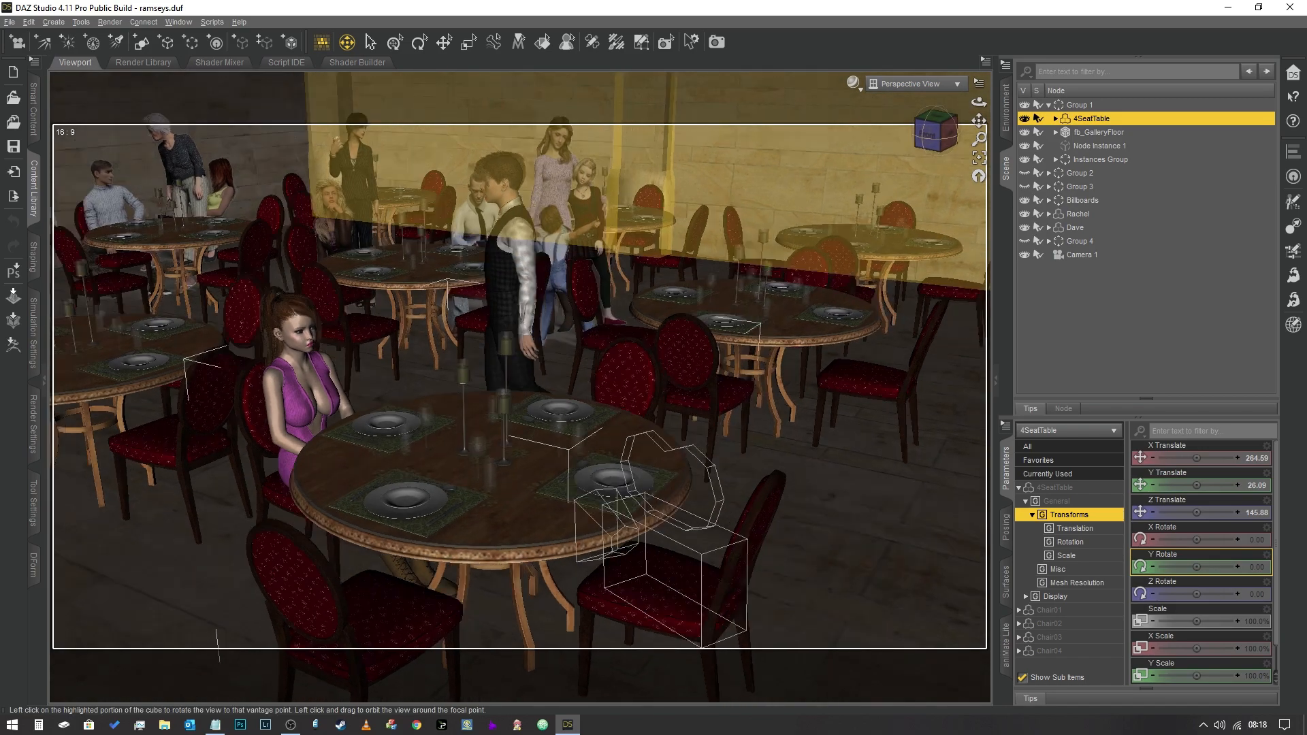
# - Orbit around the restaurant, then switch the viewport to look through Camera 1
pyautogui.moveTo(517, 334); pyautogui.dragTo(416, 217)
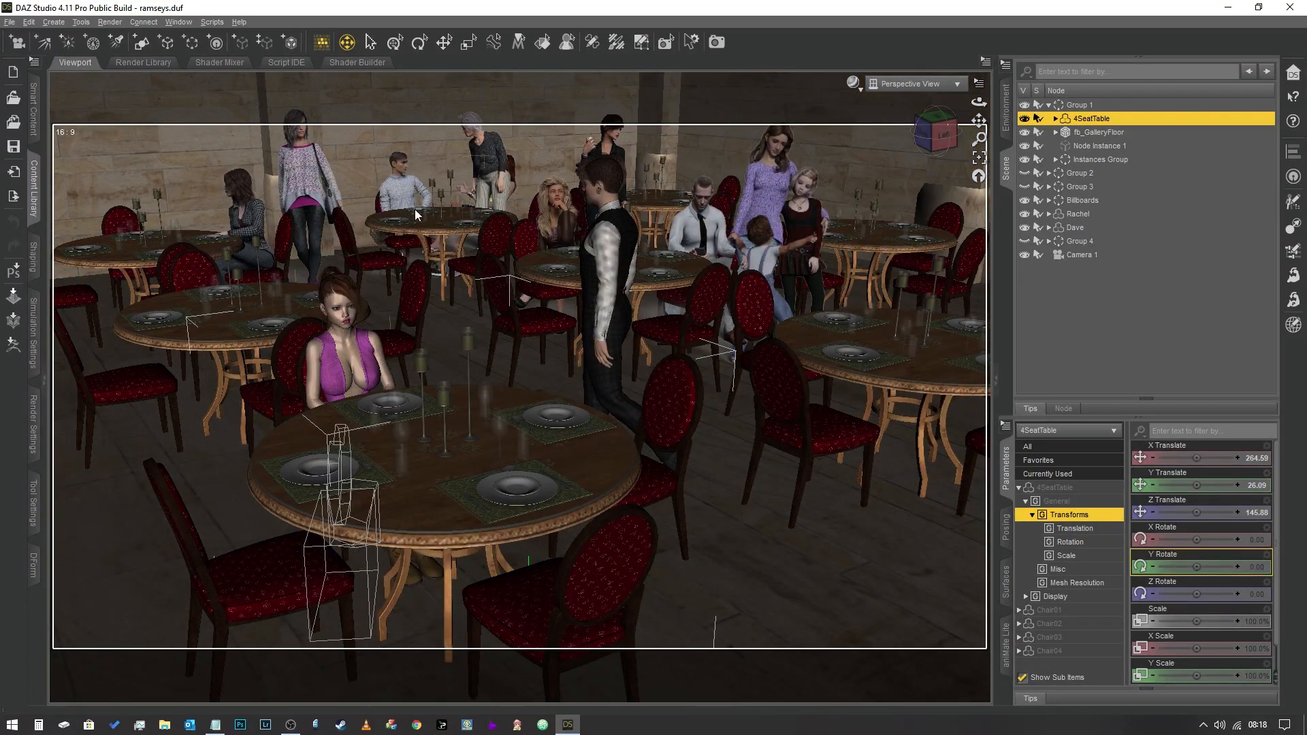
pyautogui.click(950, 83)
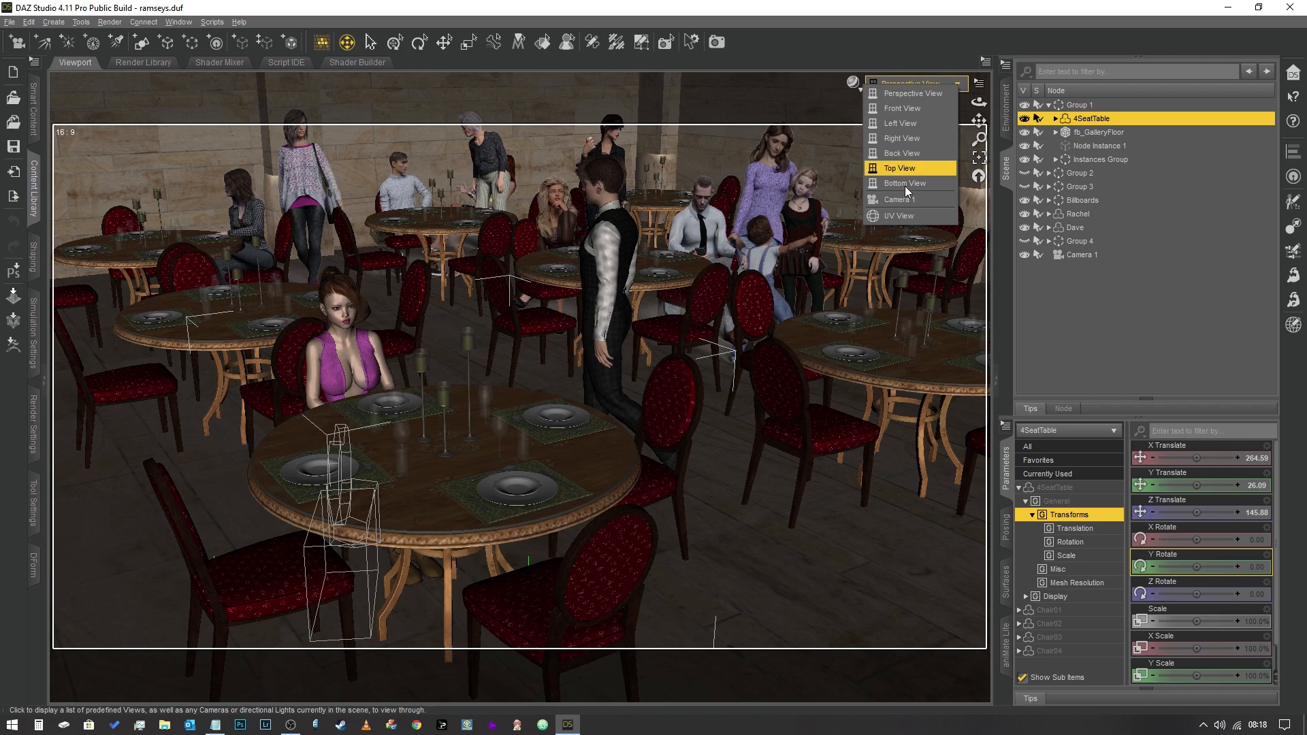
pyautogui.click(899, 200)
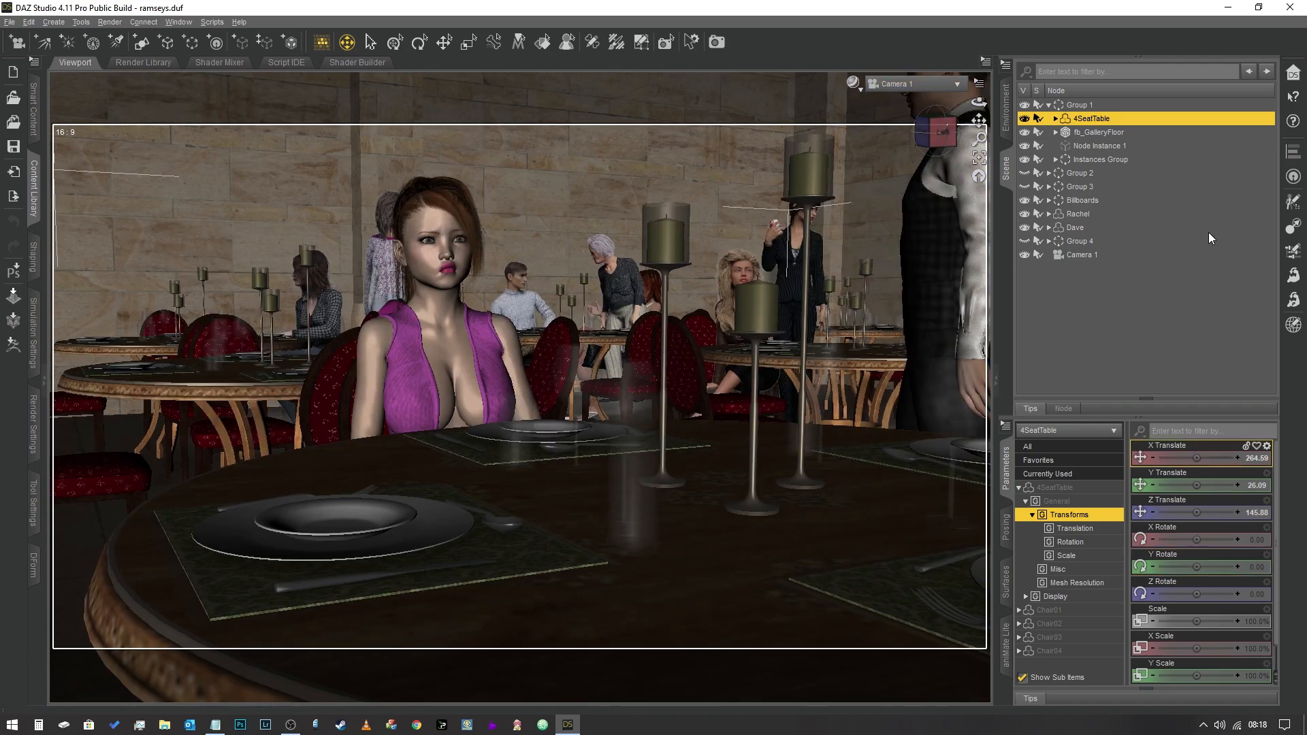
pyautogui.moveTo(1102, 291)
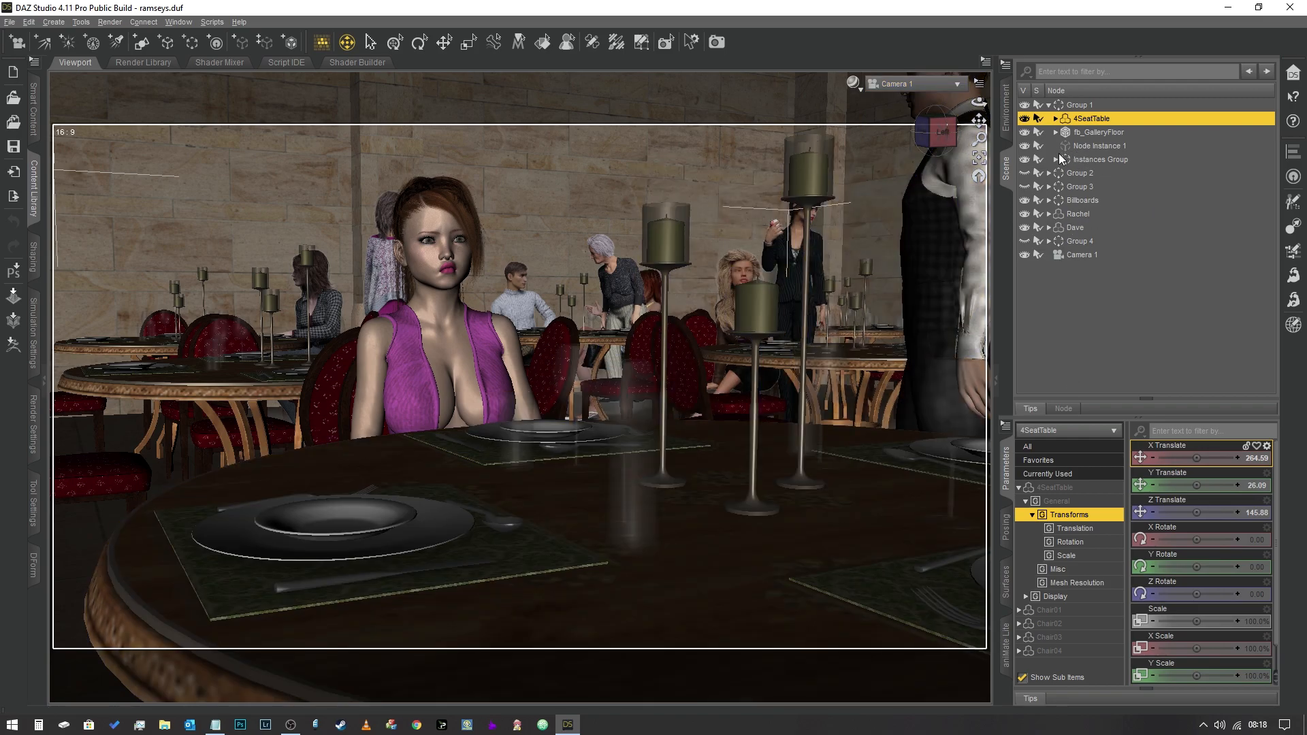
# - Expand Instances Group and hide Node Instance 1_Ins_6, 1_Ins_5 and 1_Ins_4
pyautogui.click(1063, 160)
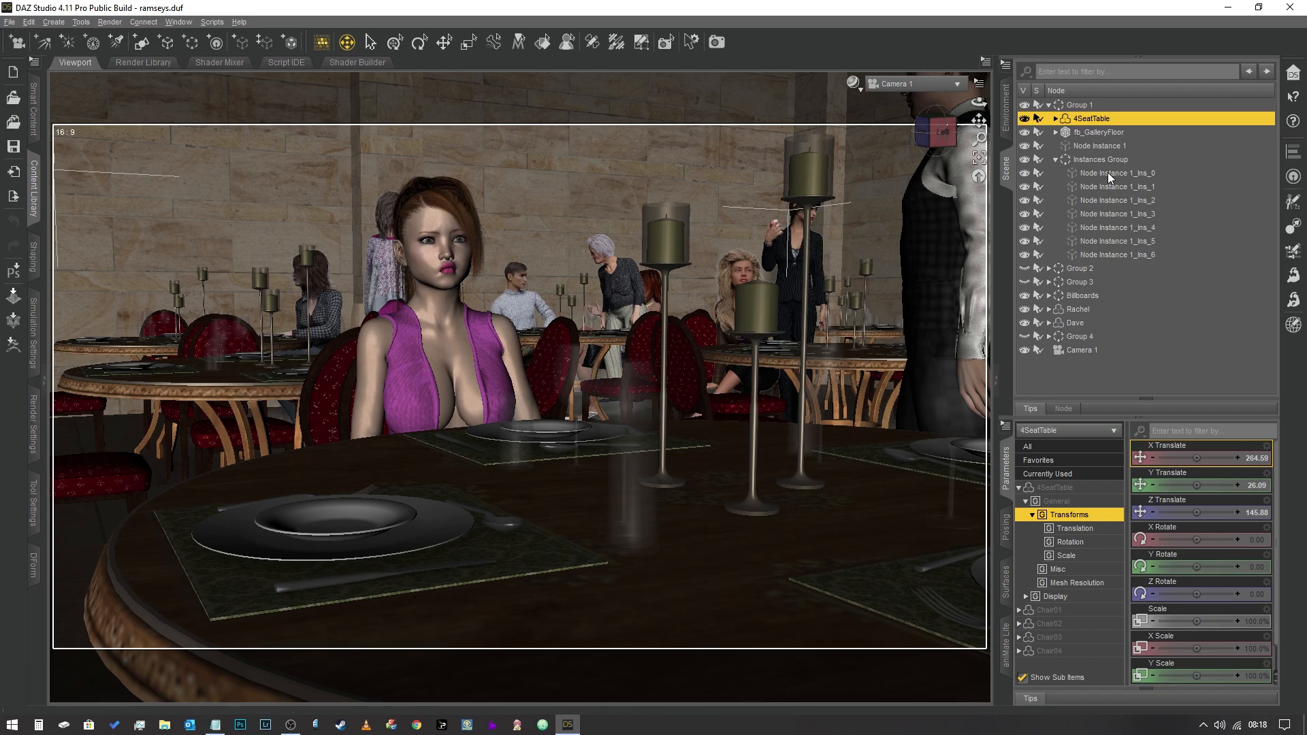
pyautogui.moveTo(1099, 256)
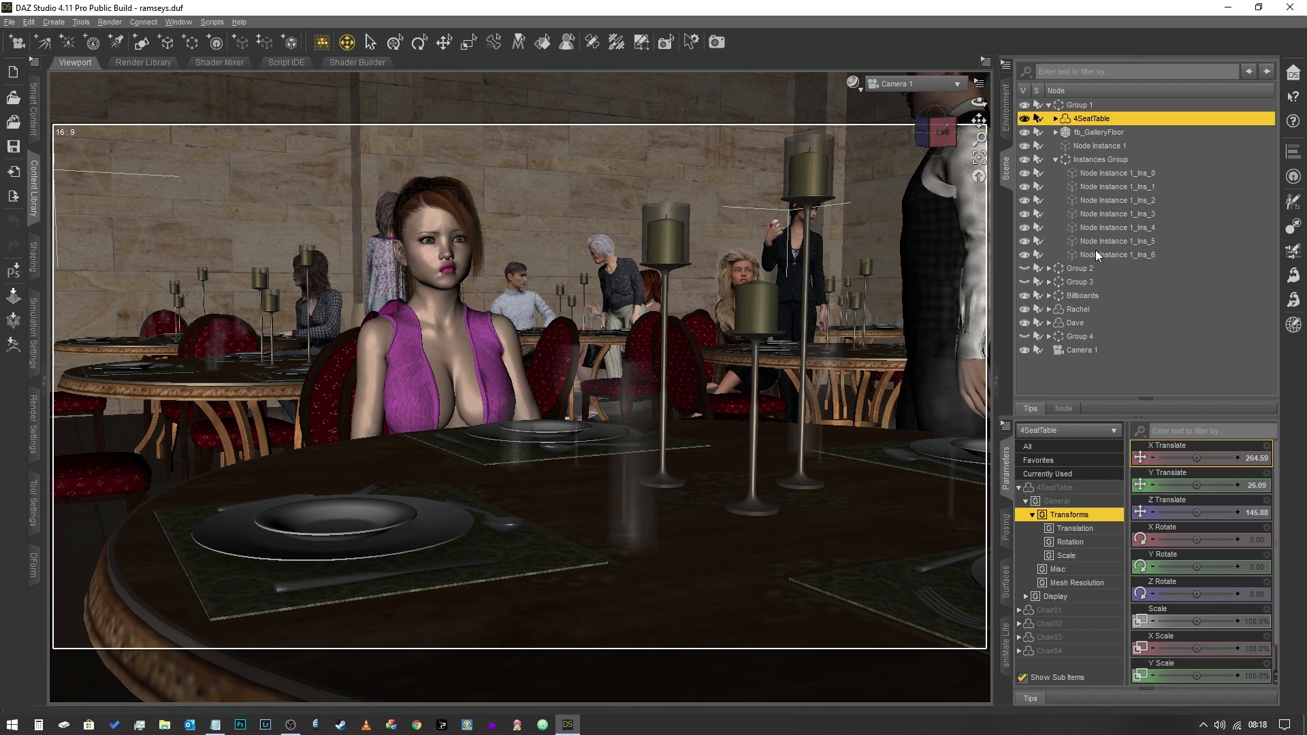
pyautogui.click(1118, 254)
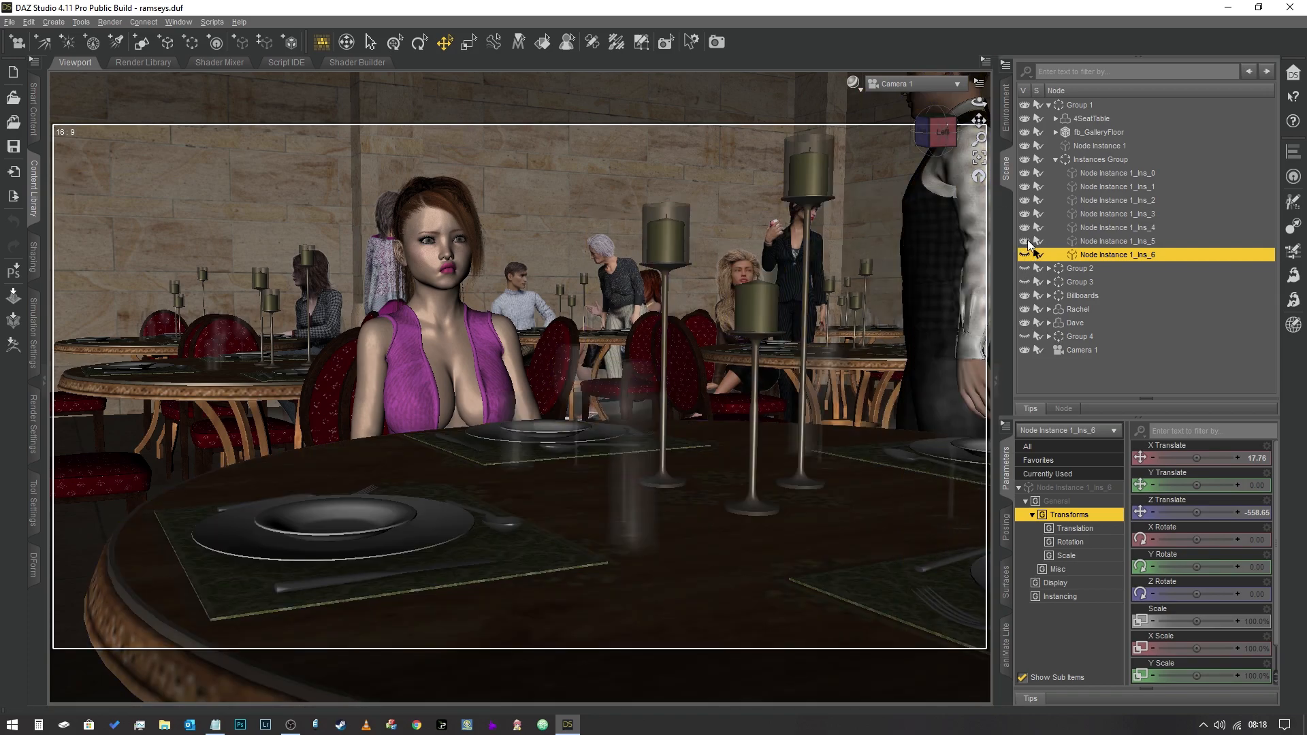
pyautogui.click(1115, 241)
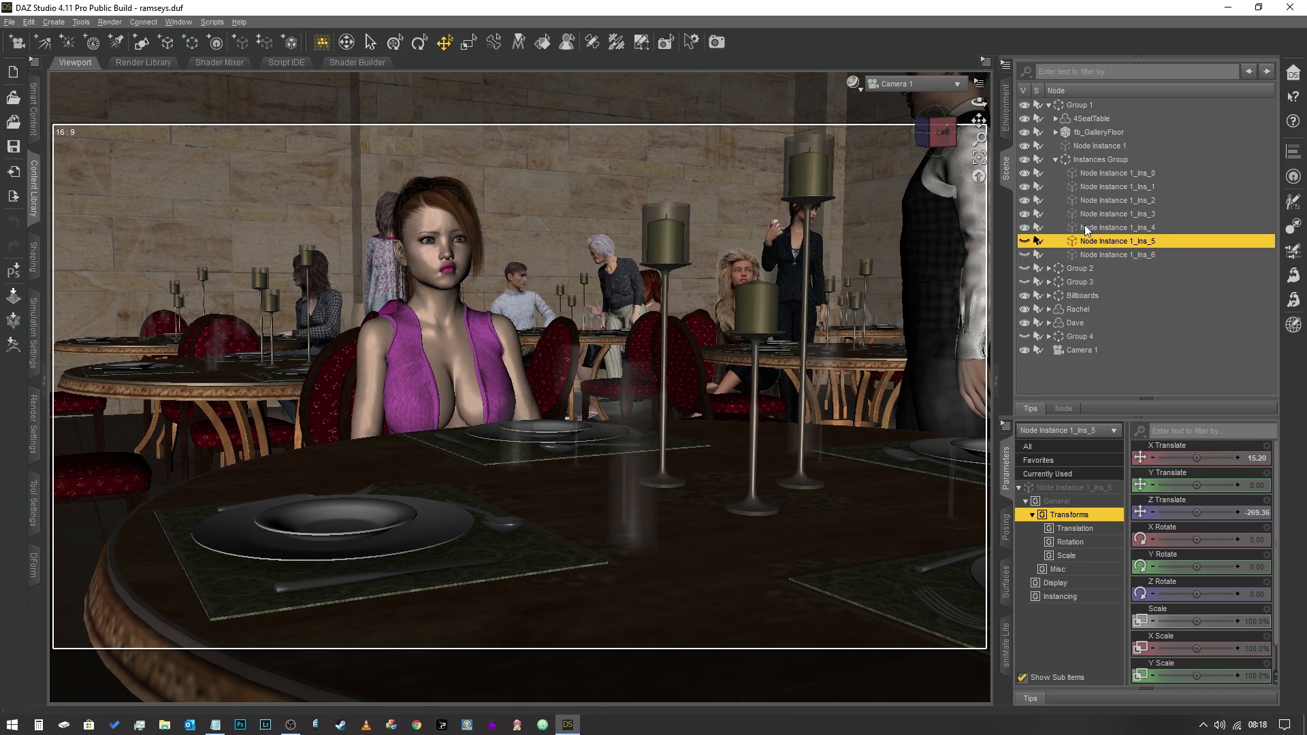
pyautogui.click(1118, 227)
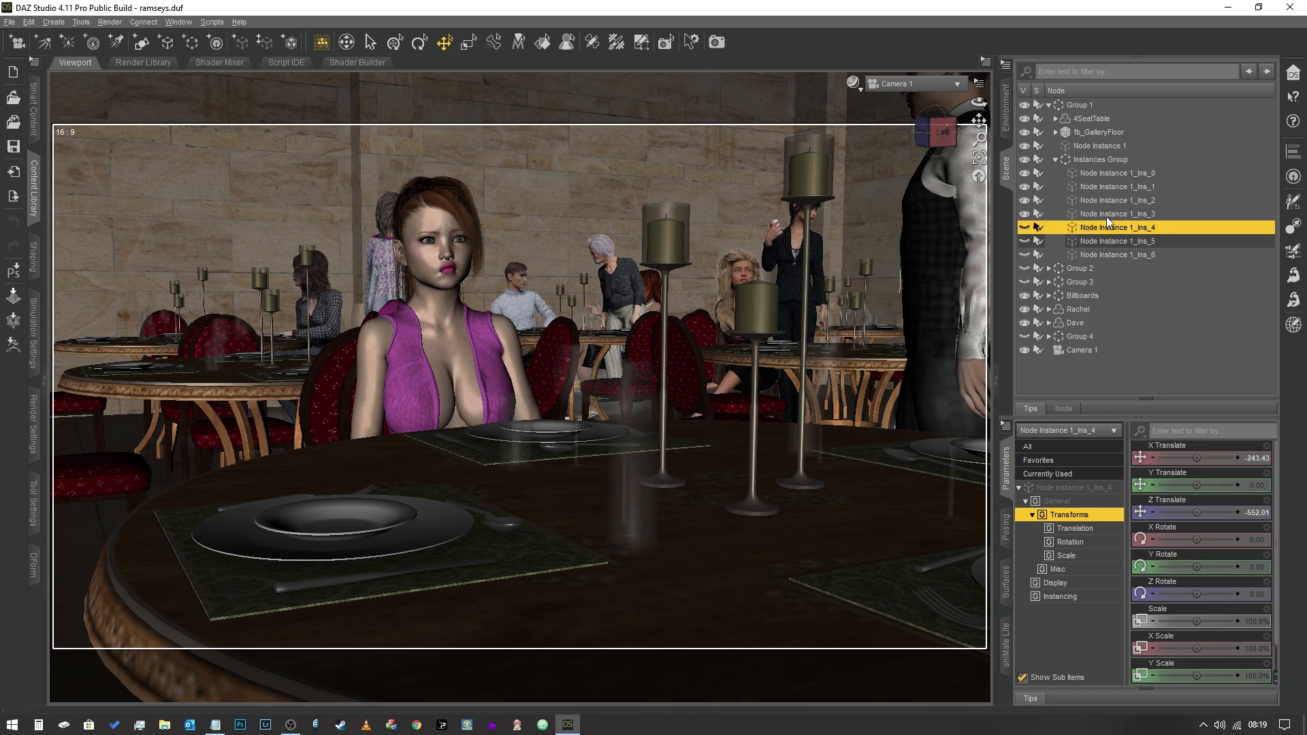
# - Select Ins_3, Ins_2, Ins_0 and the whole Instances Group to check their positions
pyautogui.click(1114, 213)
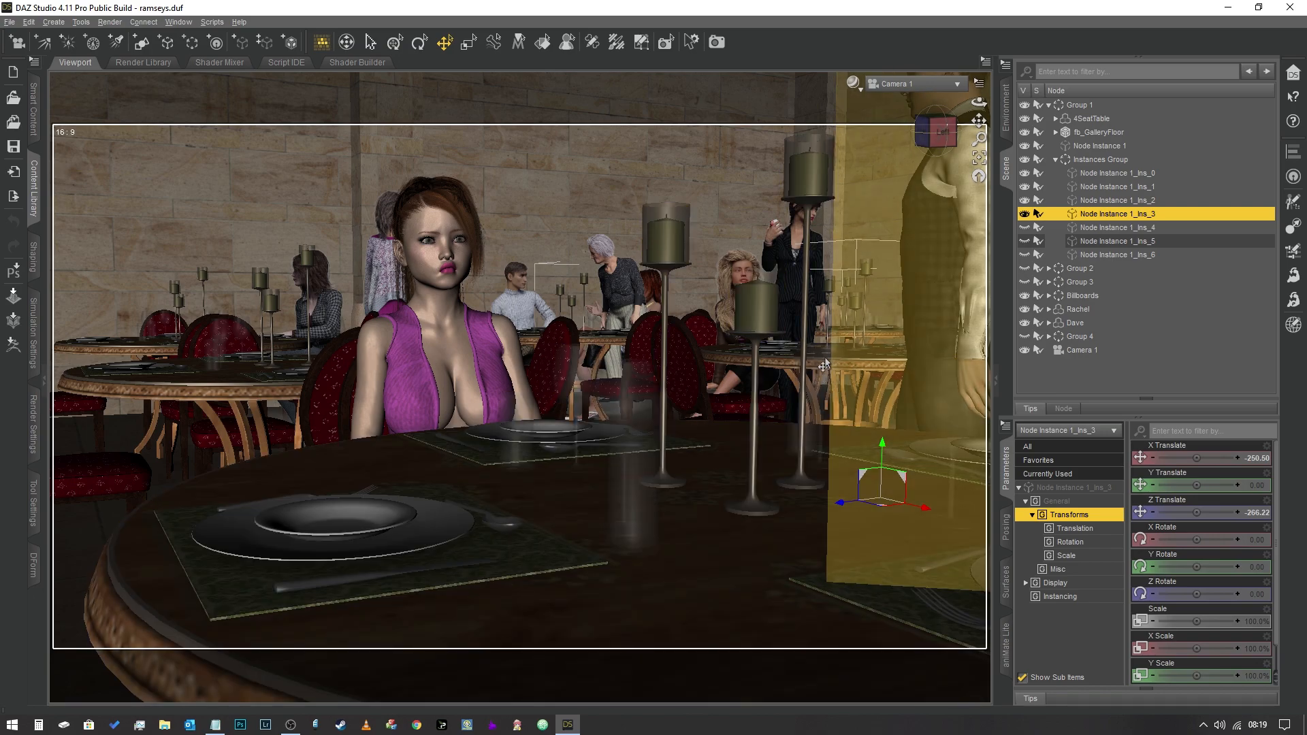
pyautogui.click(1026, 213)
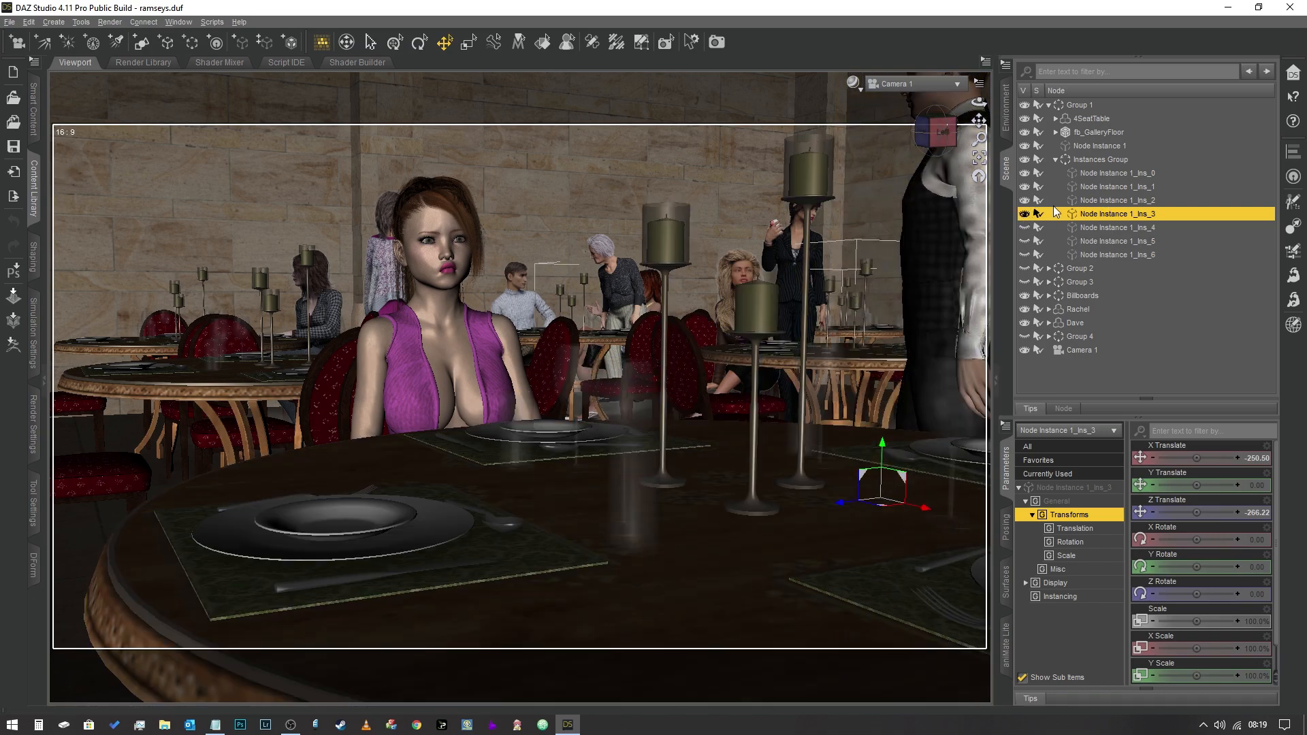
pyautogui.moveTo(1102, 203)
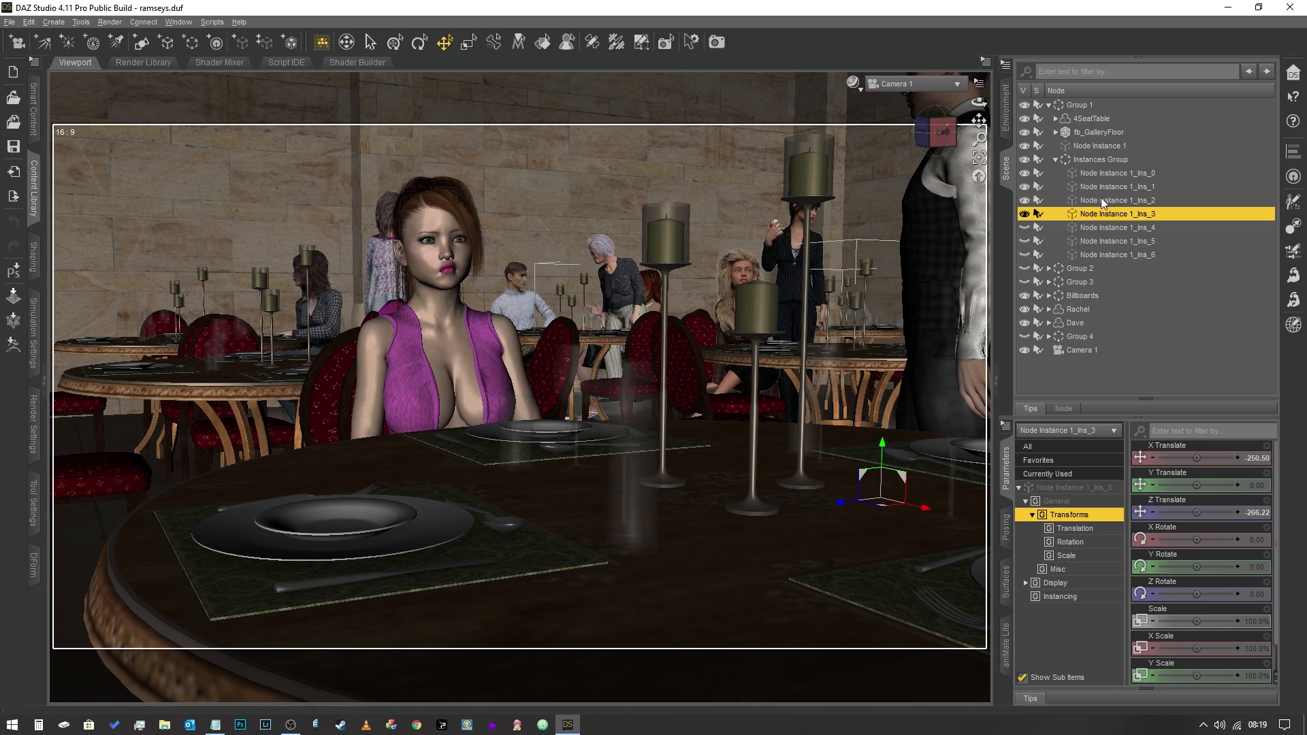
pyautogui.click(1118, 199)
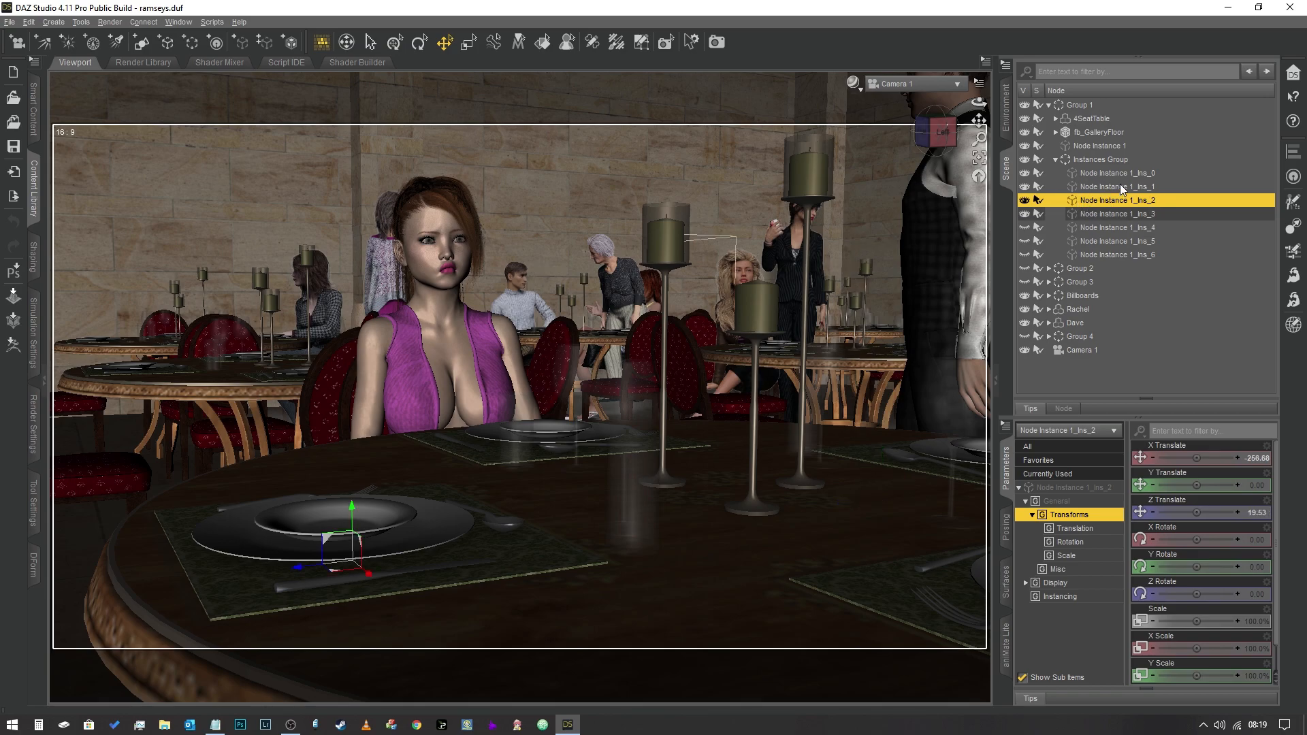
pyautogui.click(1117, 172)
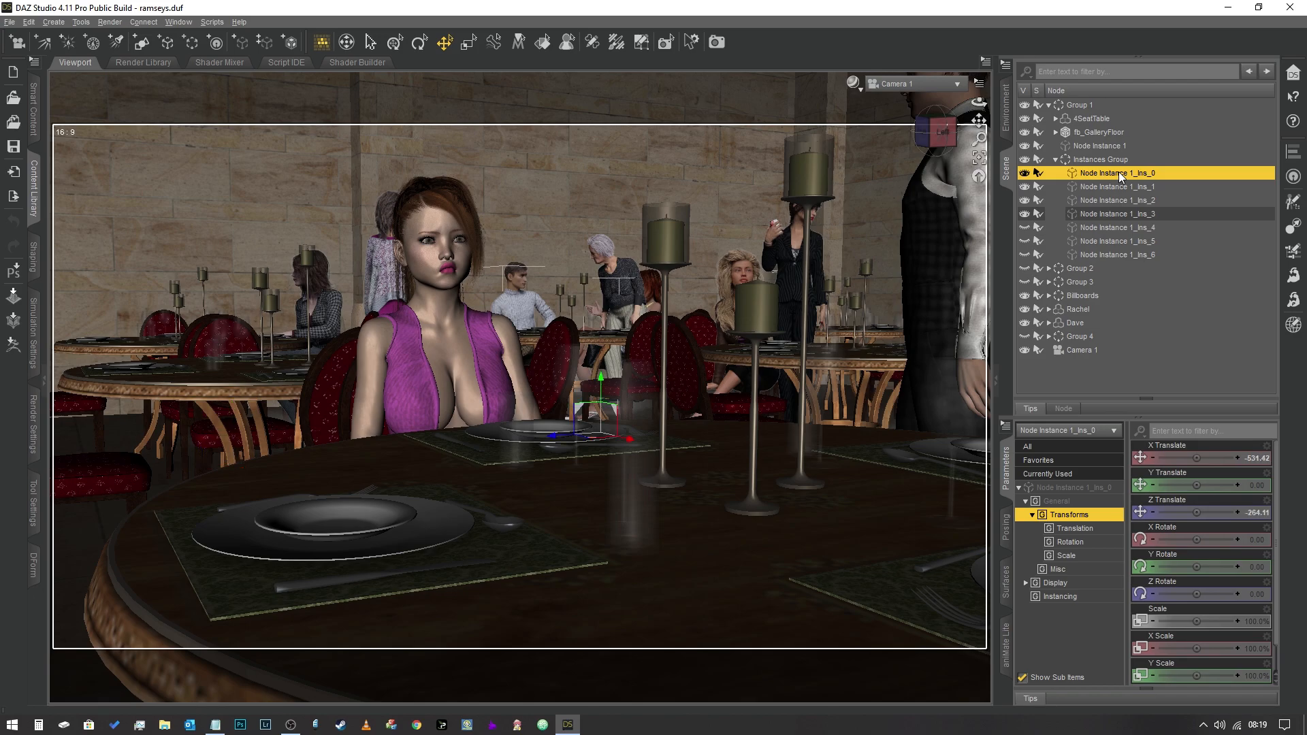
pyautogui.click(1100, 160)
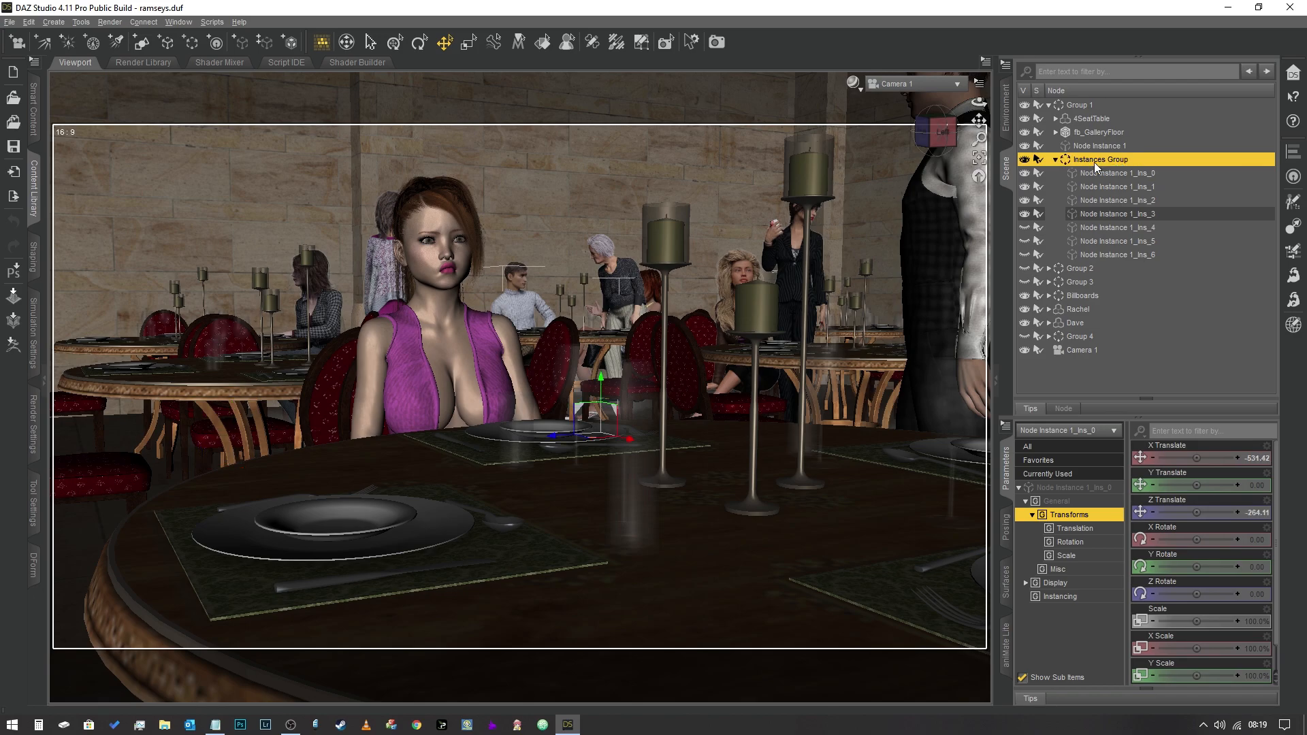
# - Collapse Instances Group and turn off the visibility of Rachel's figure node
pyautogui.click(1050, 159)
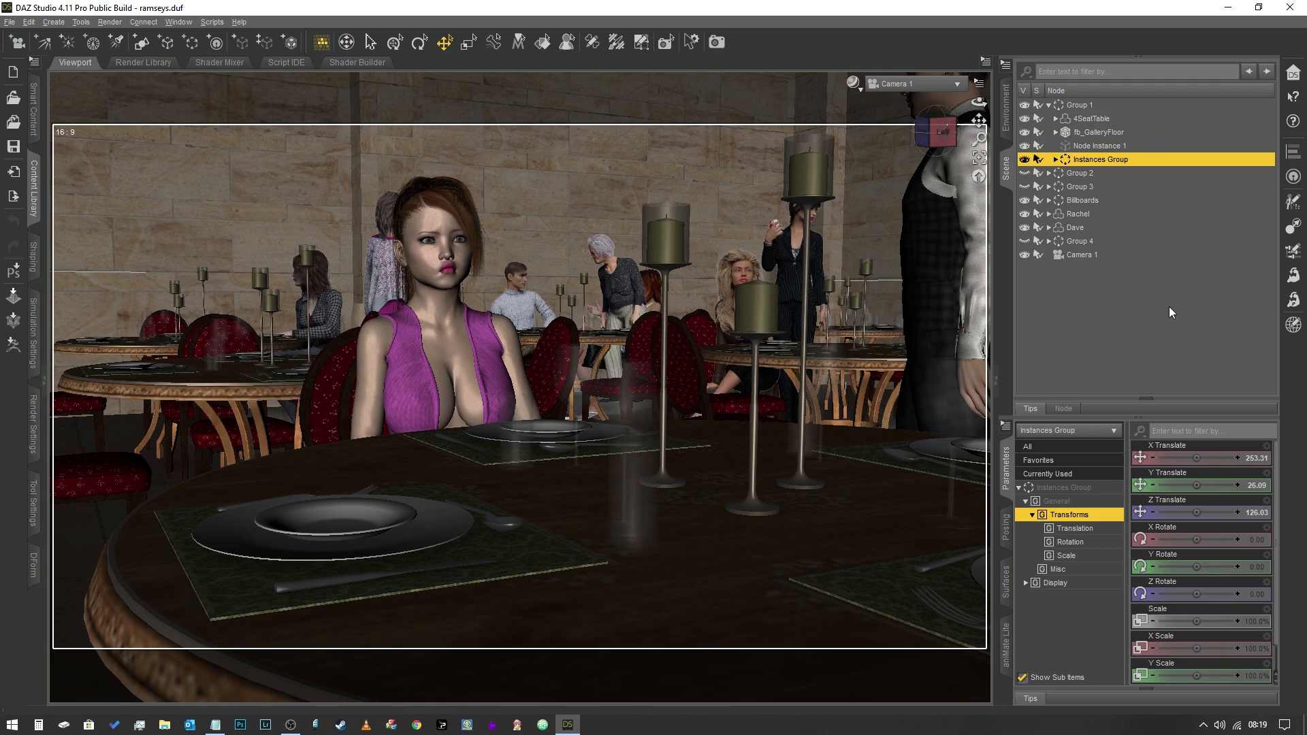
pyautogui.moveTo(1177, 311)
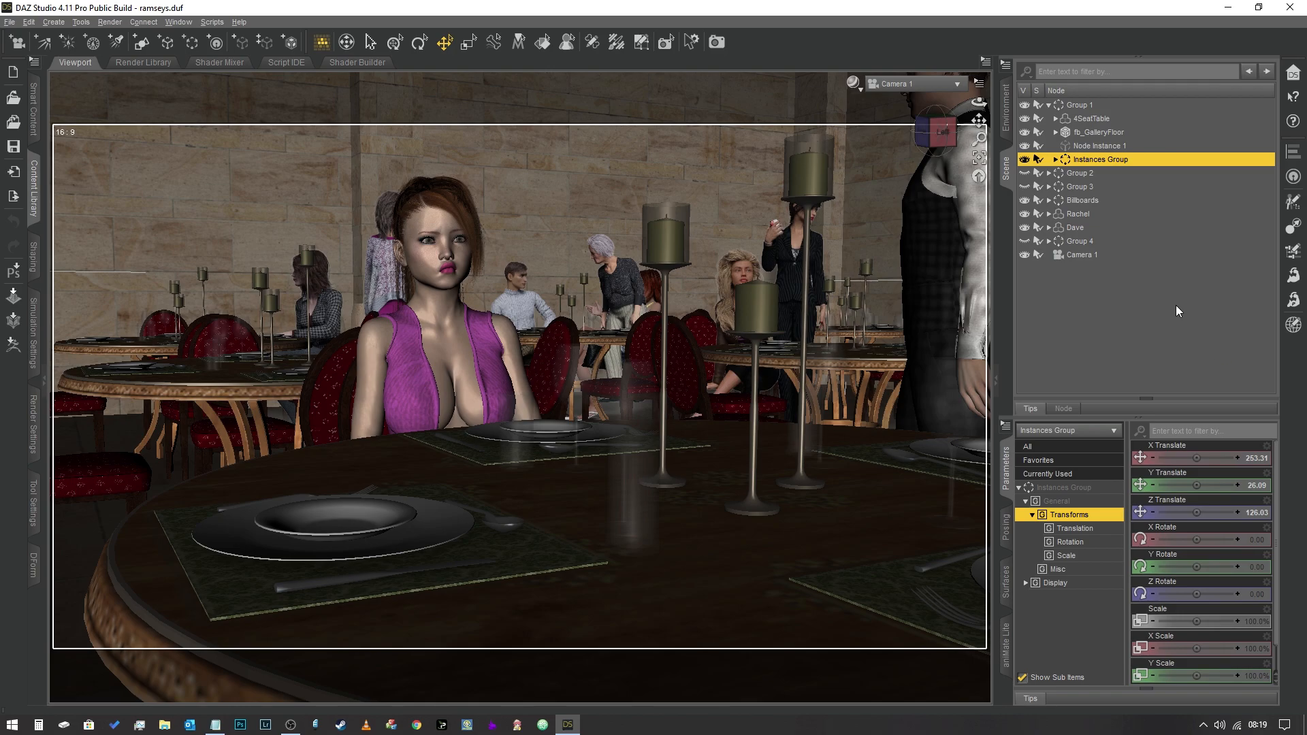
pyautogui.moveTo(1109, 336)
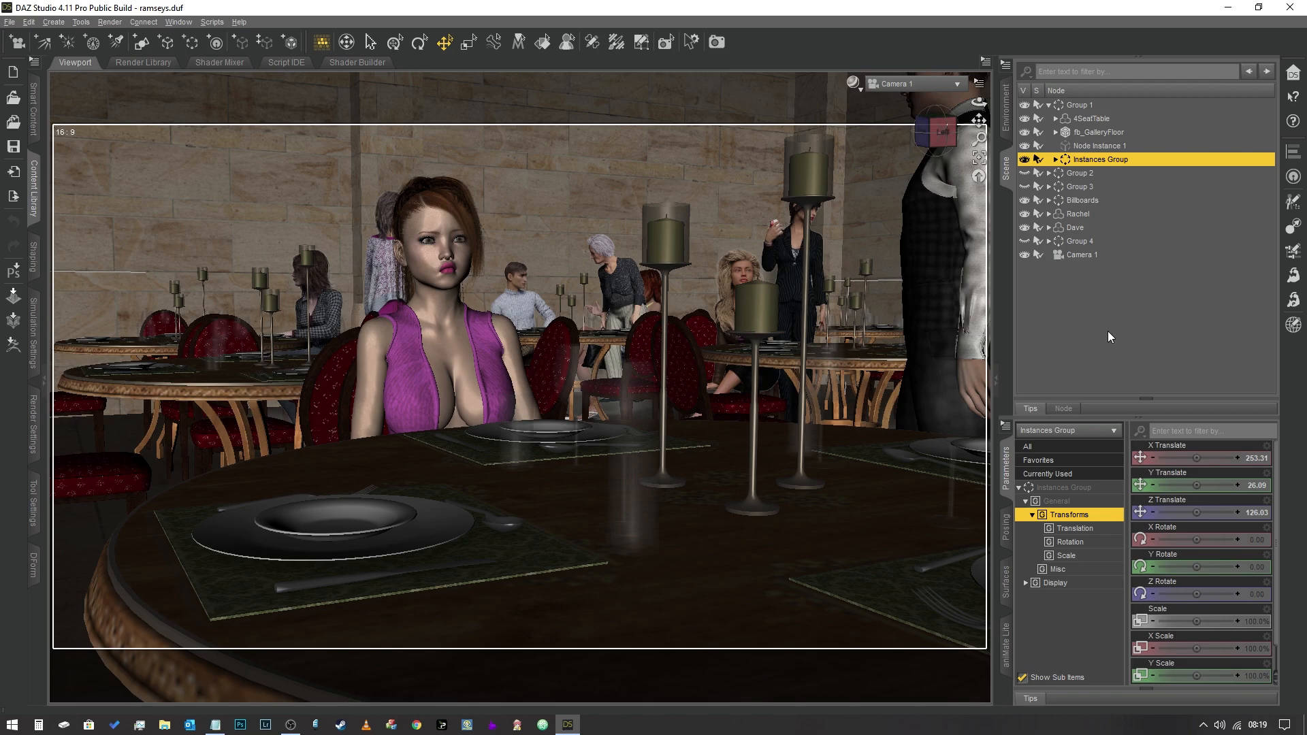
pyautogui.moveTo(1101, 326)
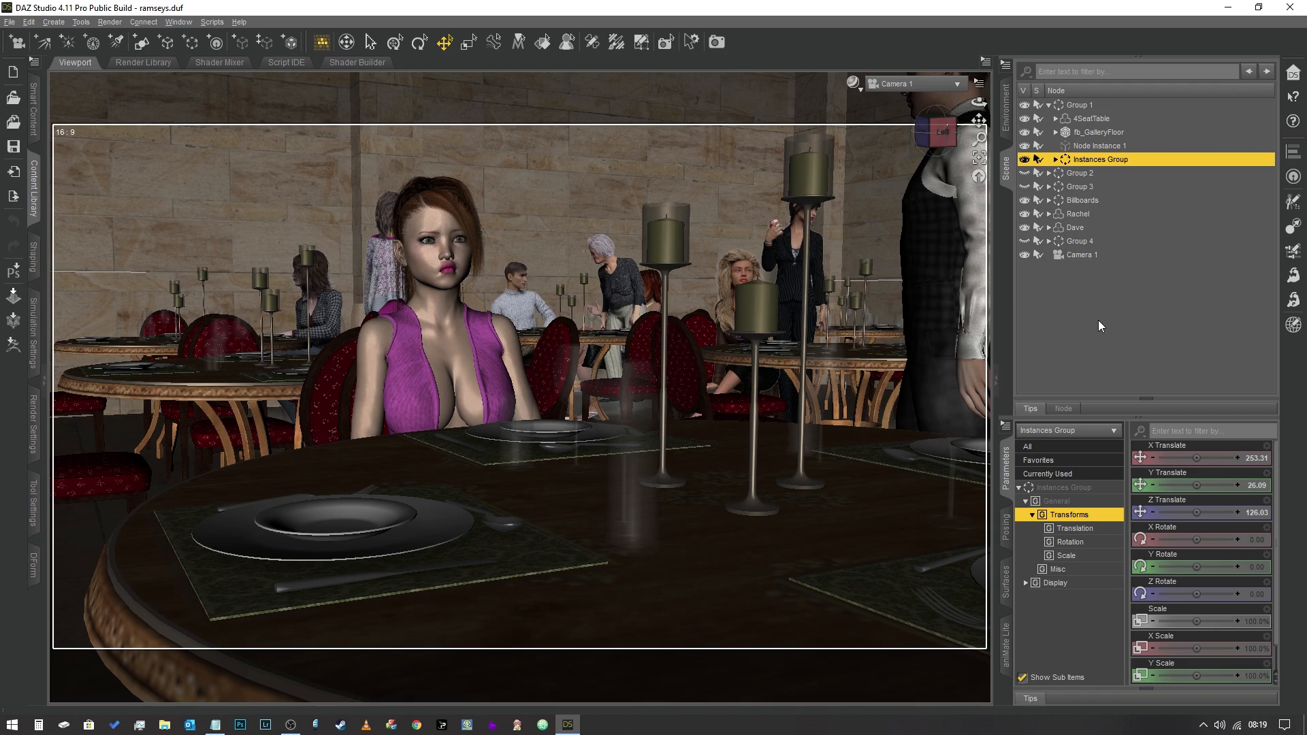
pyautogui.moveTo(1099, 200)
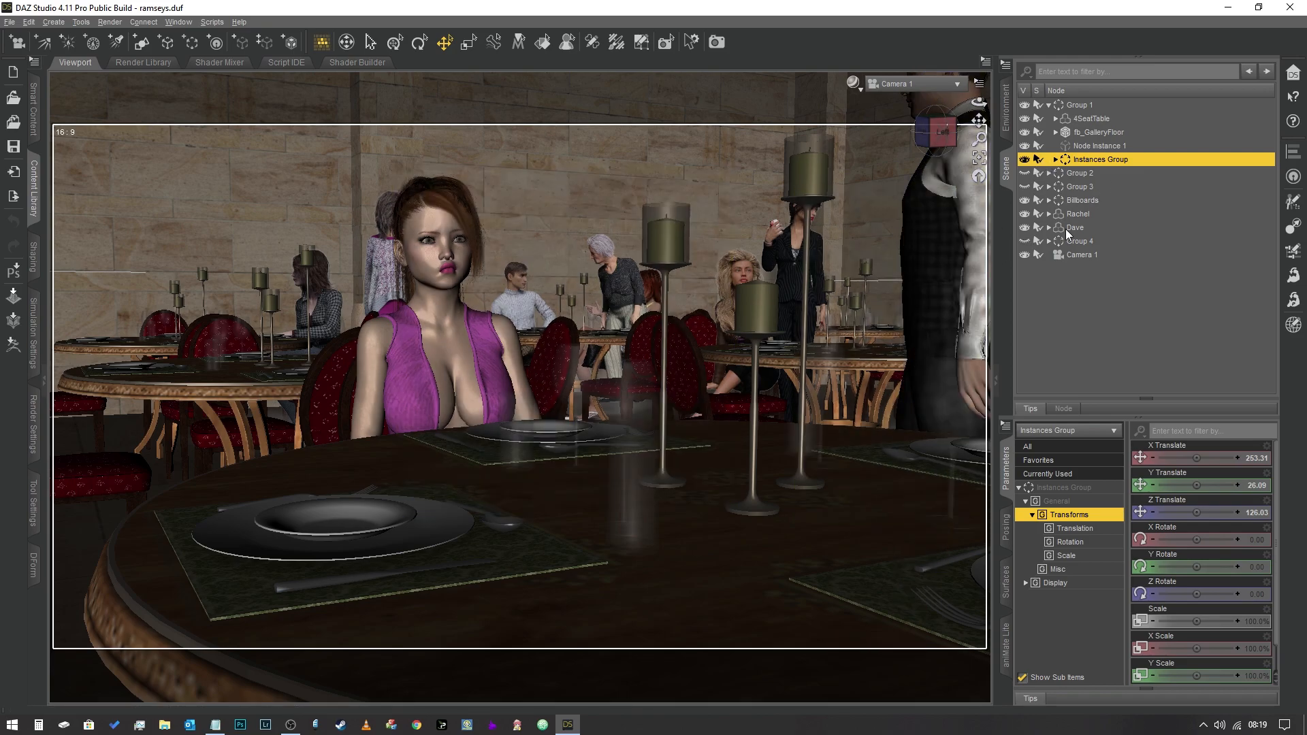
pyautogui.click(1101, 159)
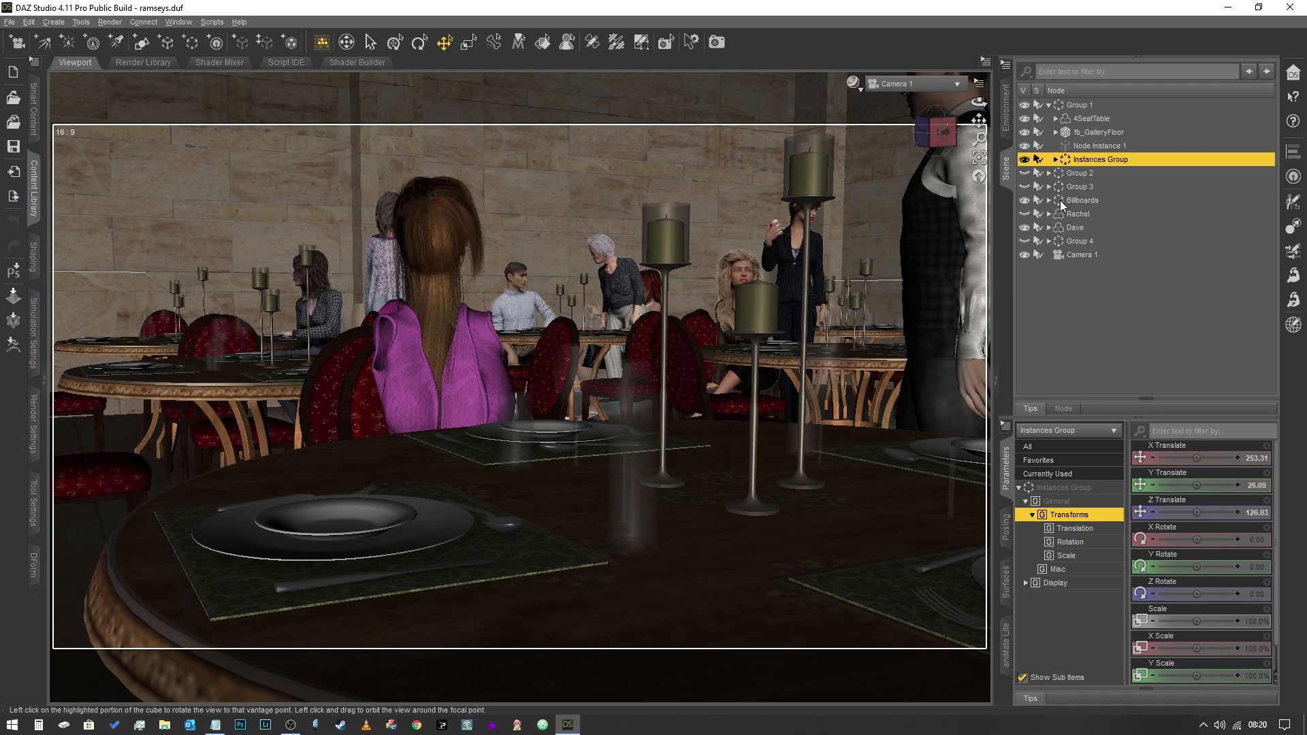
pyautogui.moveTo(1044, 225)
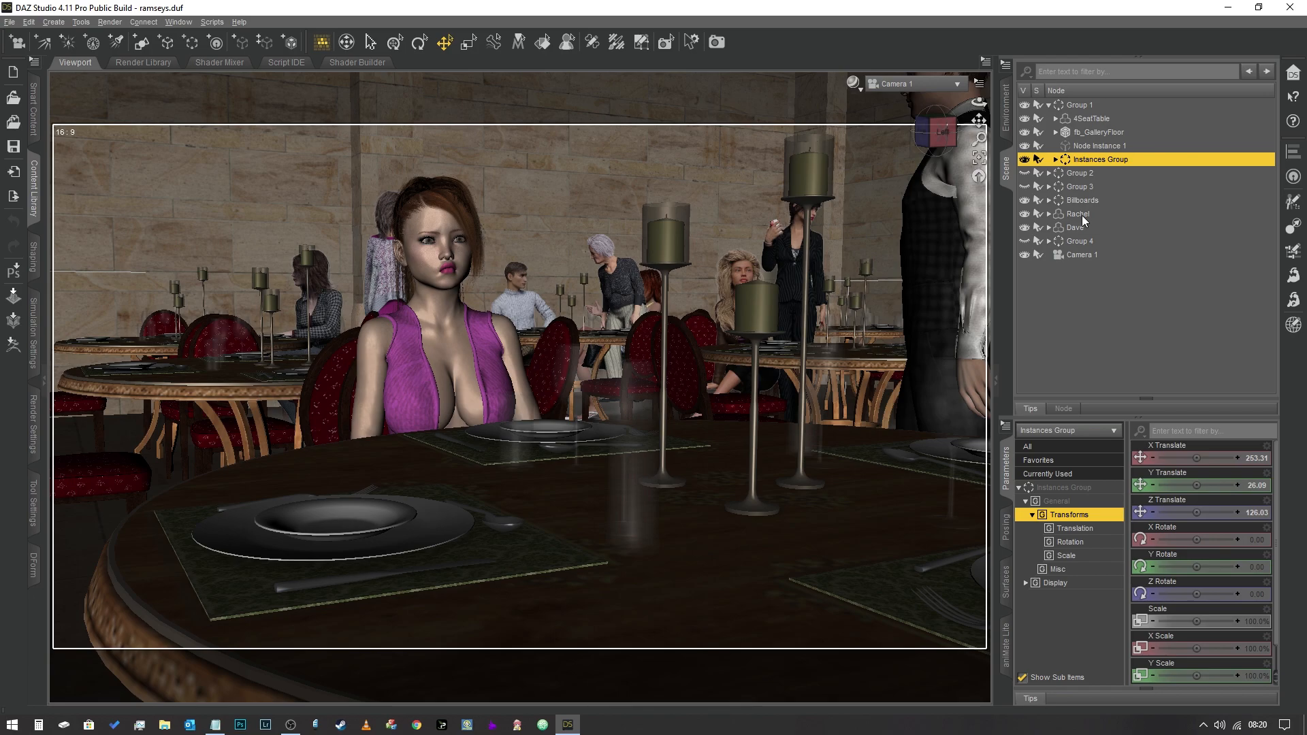
# - Select the Rachel node in the Scene pane
pyautogui.click(1078, 213)
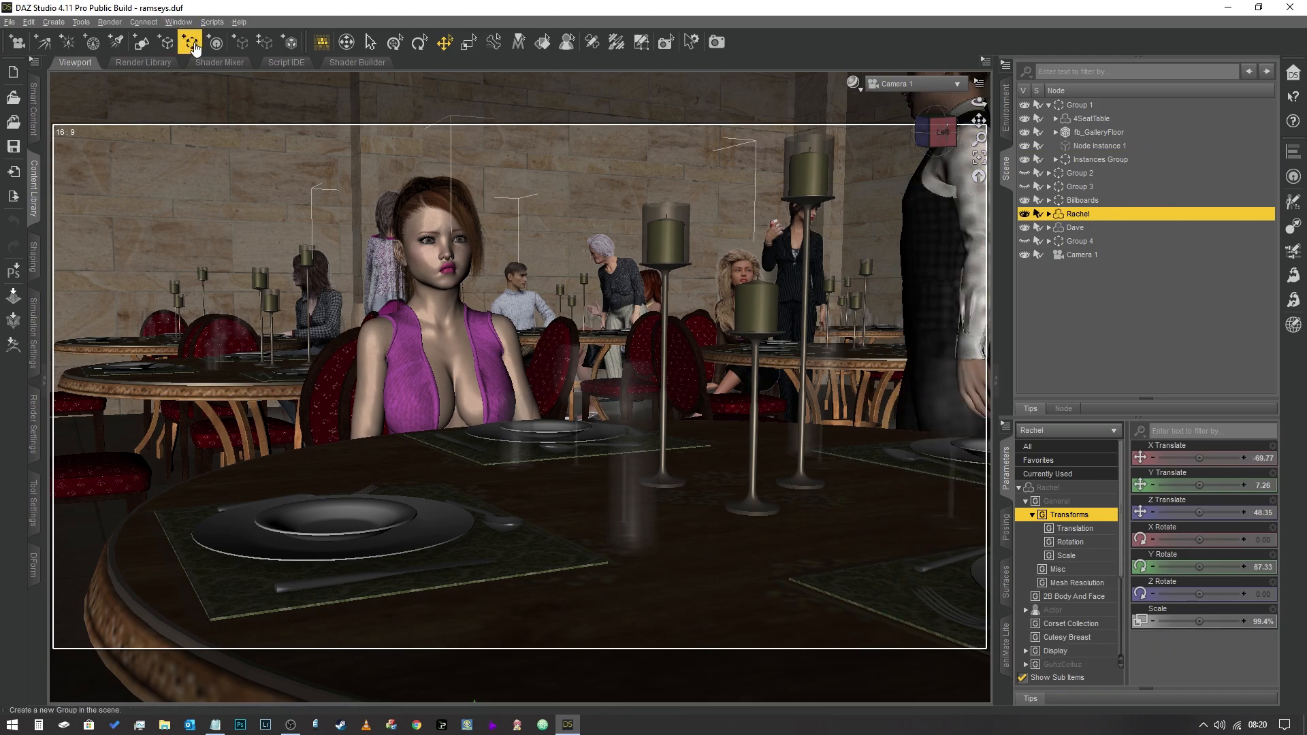
pyautogui.moveTo(189, 42)
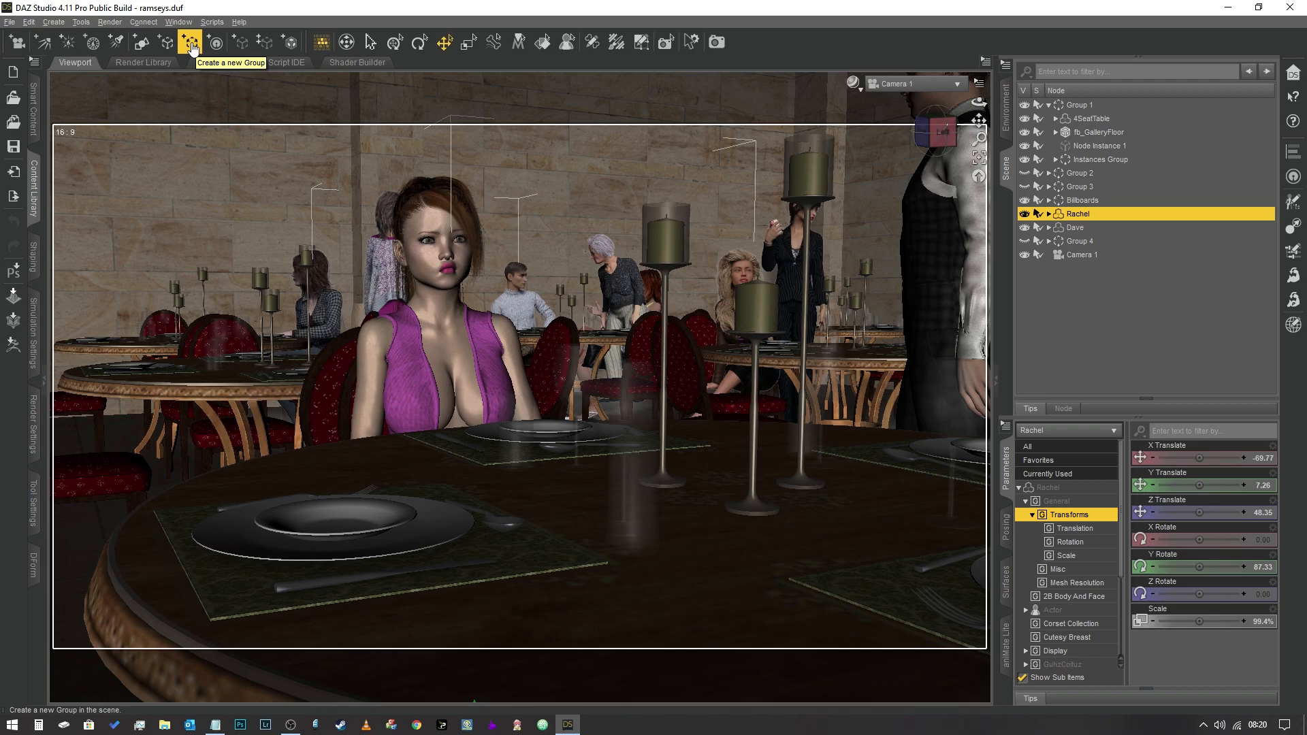
# - Create a new group containing Rachel, named 'Rachel Grp'
pyautogui.click(190, 42)
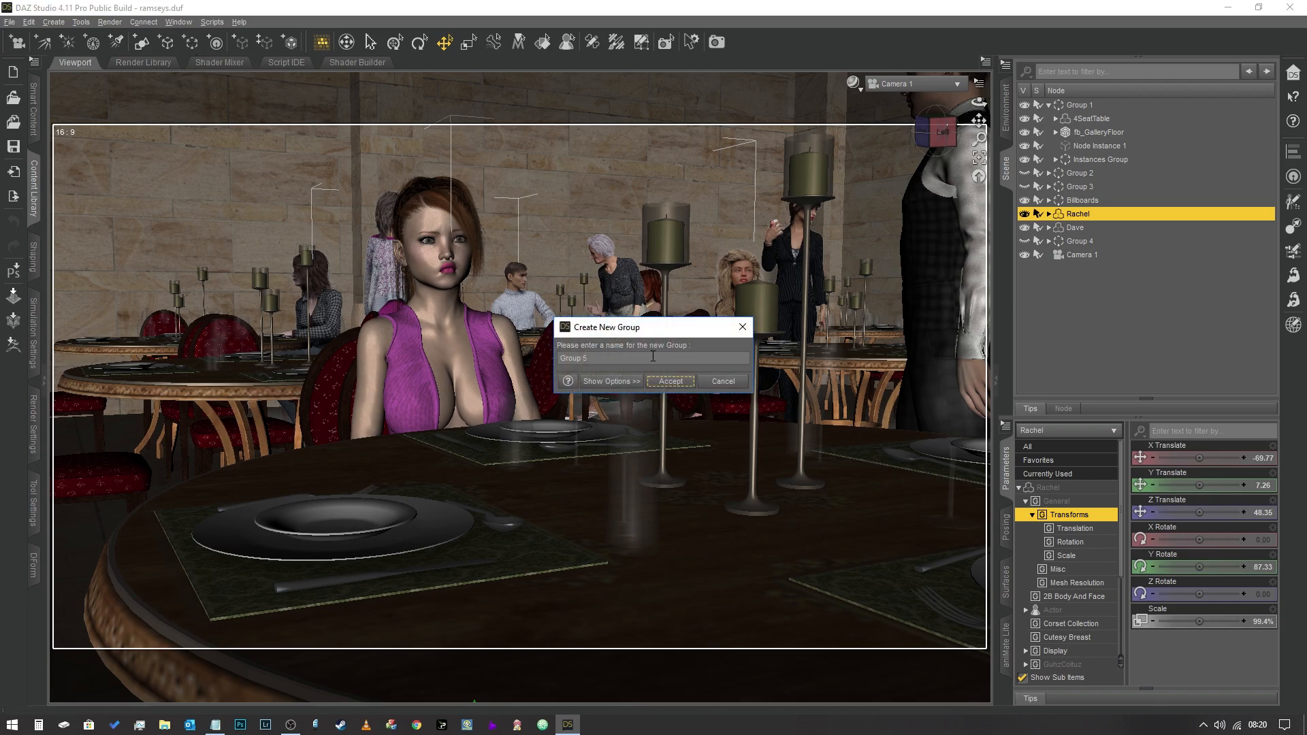
pyautogui.tripleClick(653, 357)
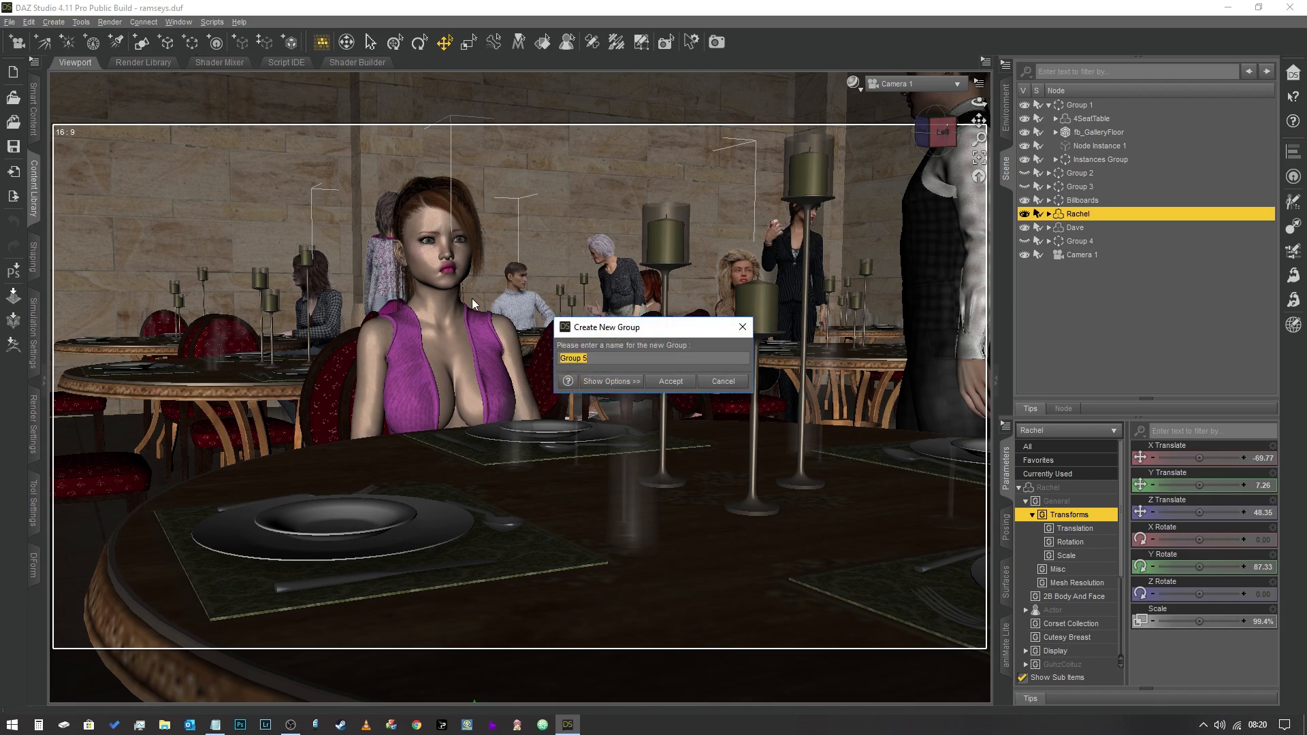
pyautogui.write('Rachel')
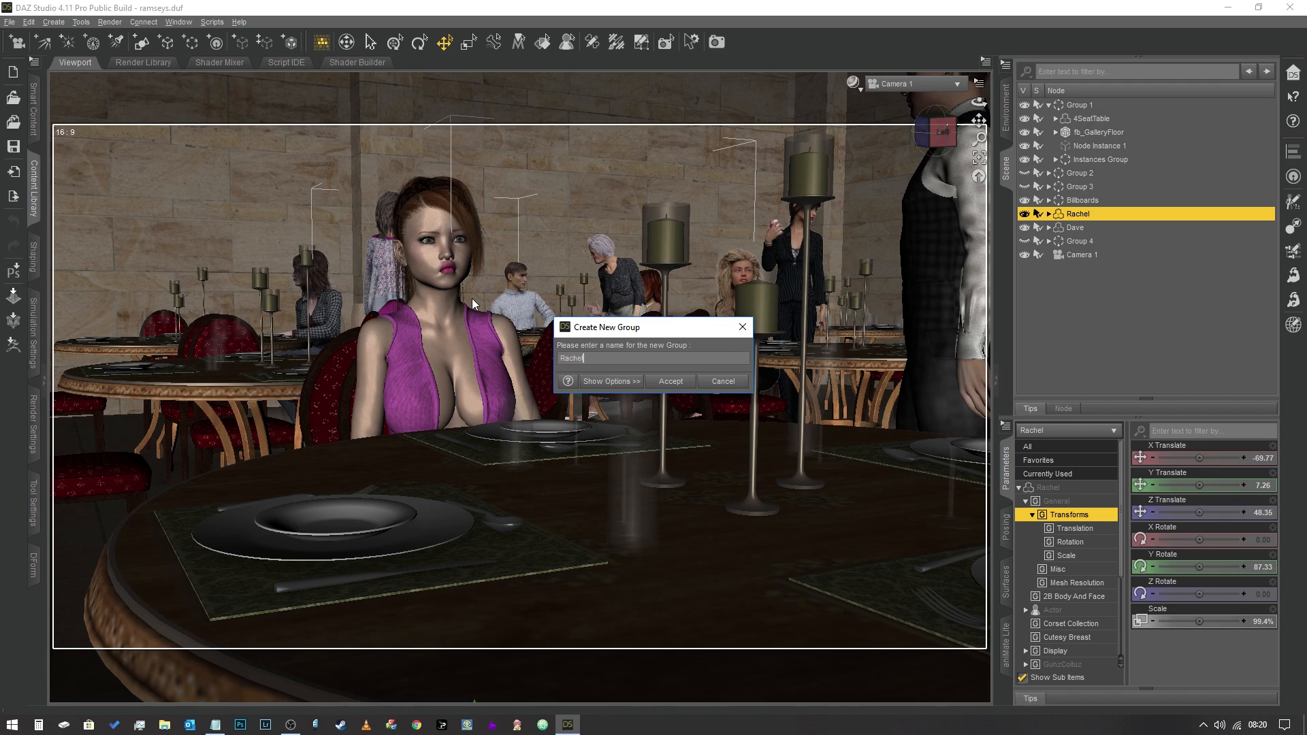
pyautogui.write('Grp')
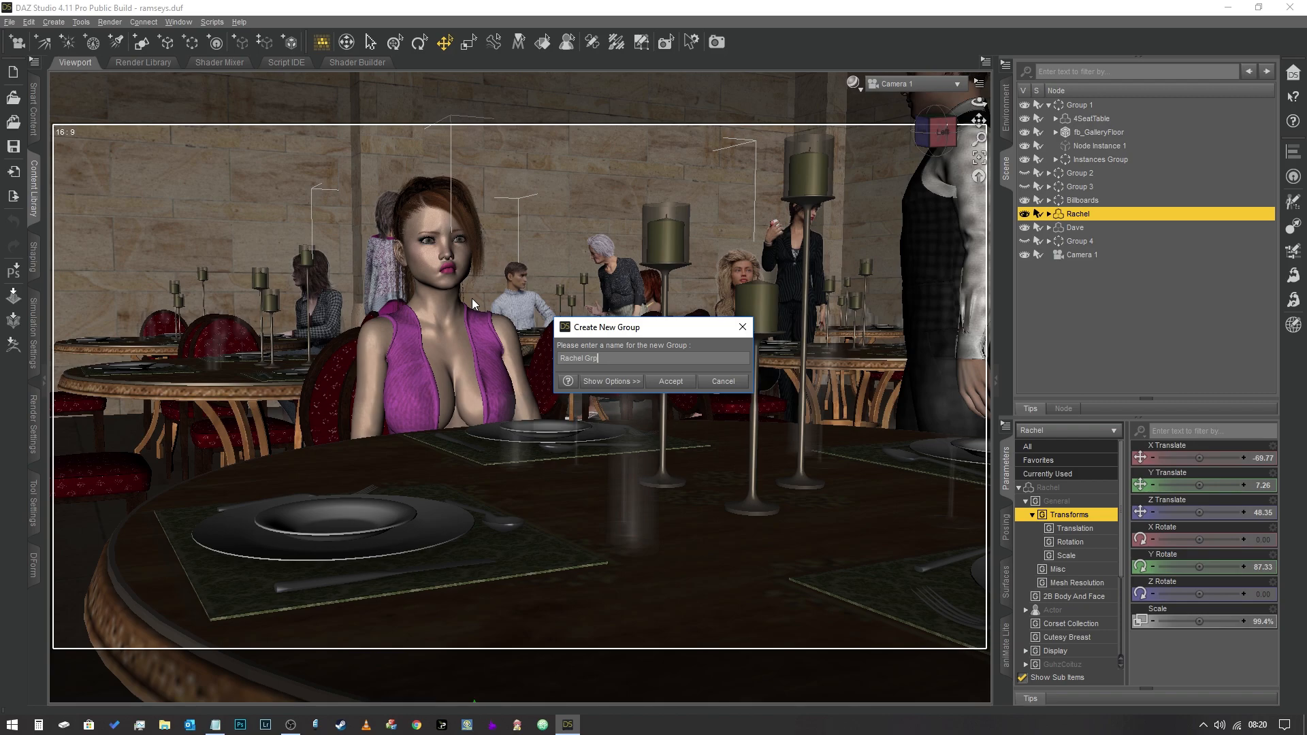
pyautogui.click(669, 381)
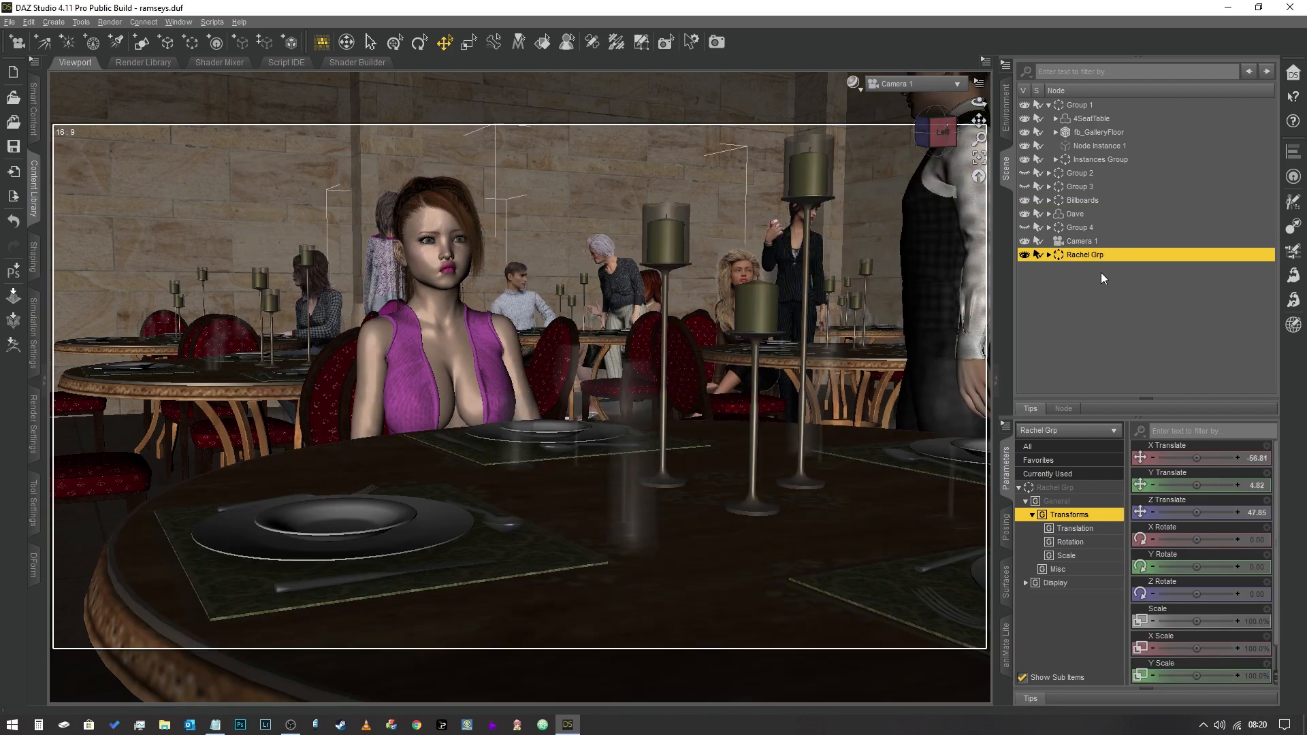
# - Expand Rachel Grp, then hide it and show it again to test visibility
pyautogui.click(1039, 254)
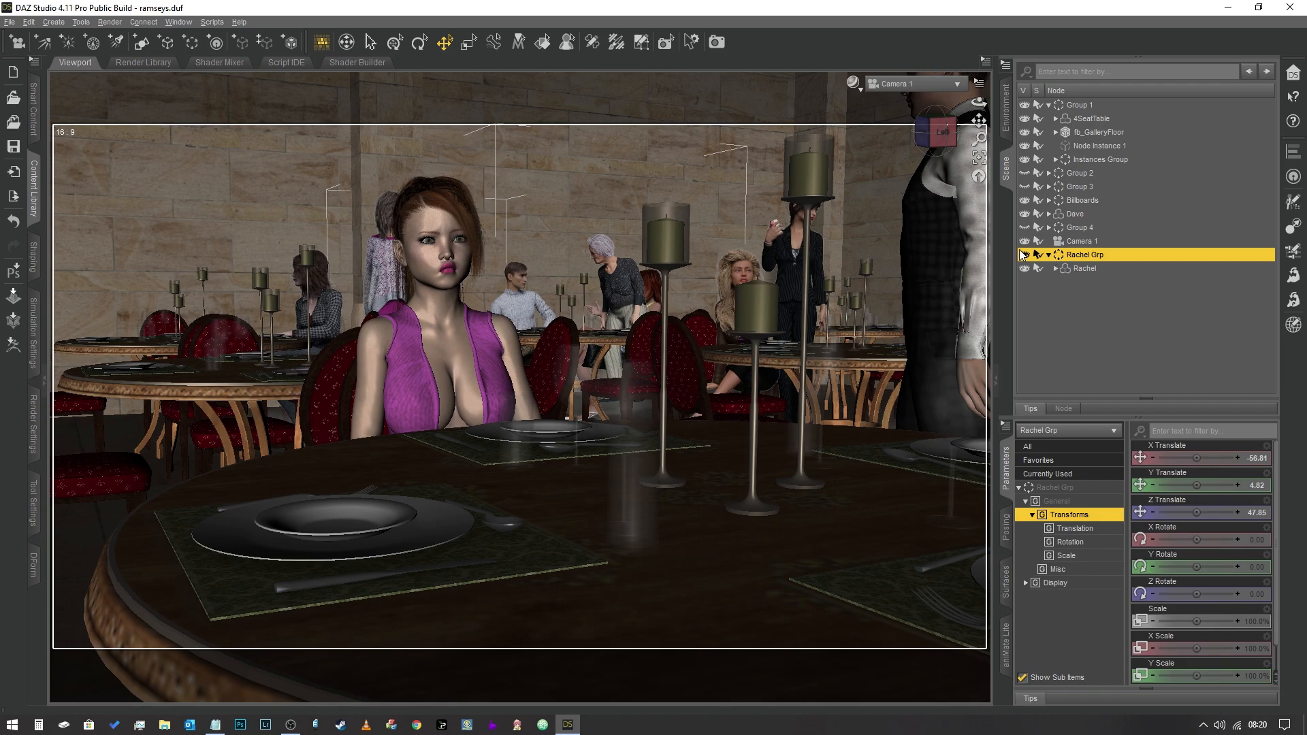
pyautogui.click(1025, 254)
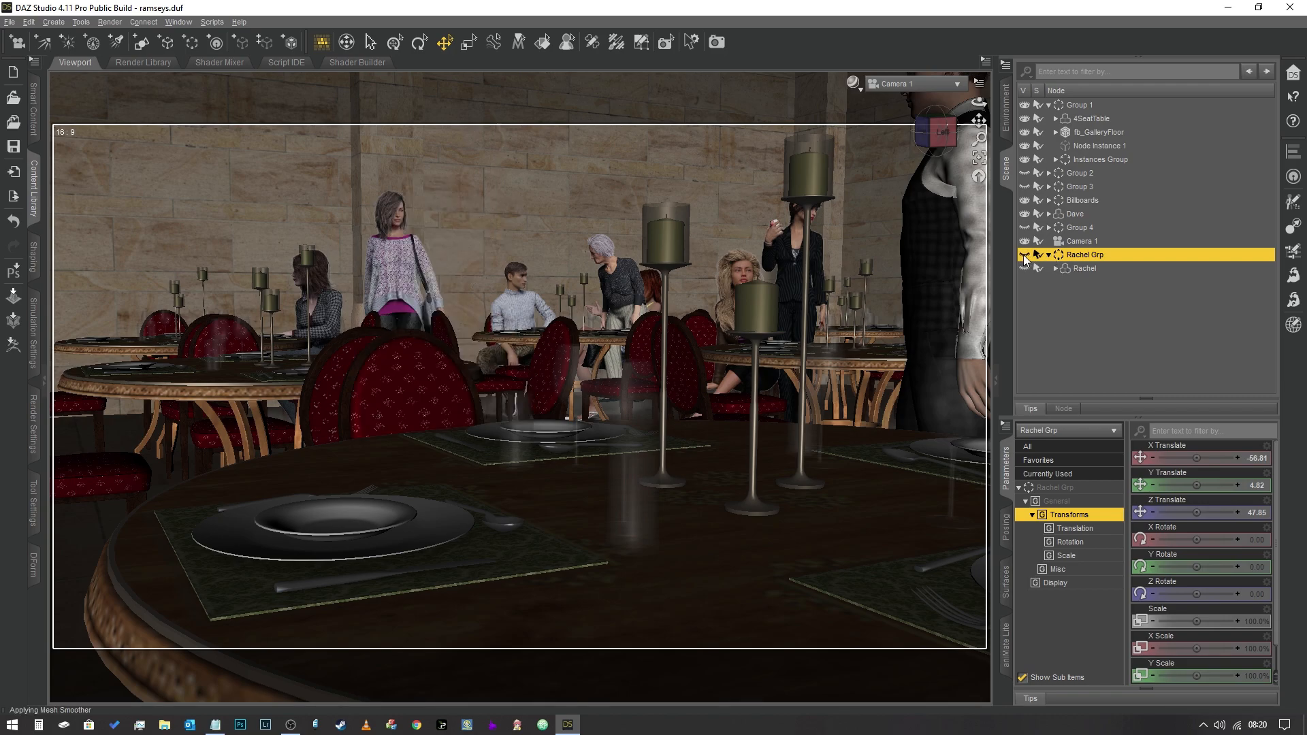
pyautogui.click(1024, 254)
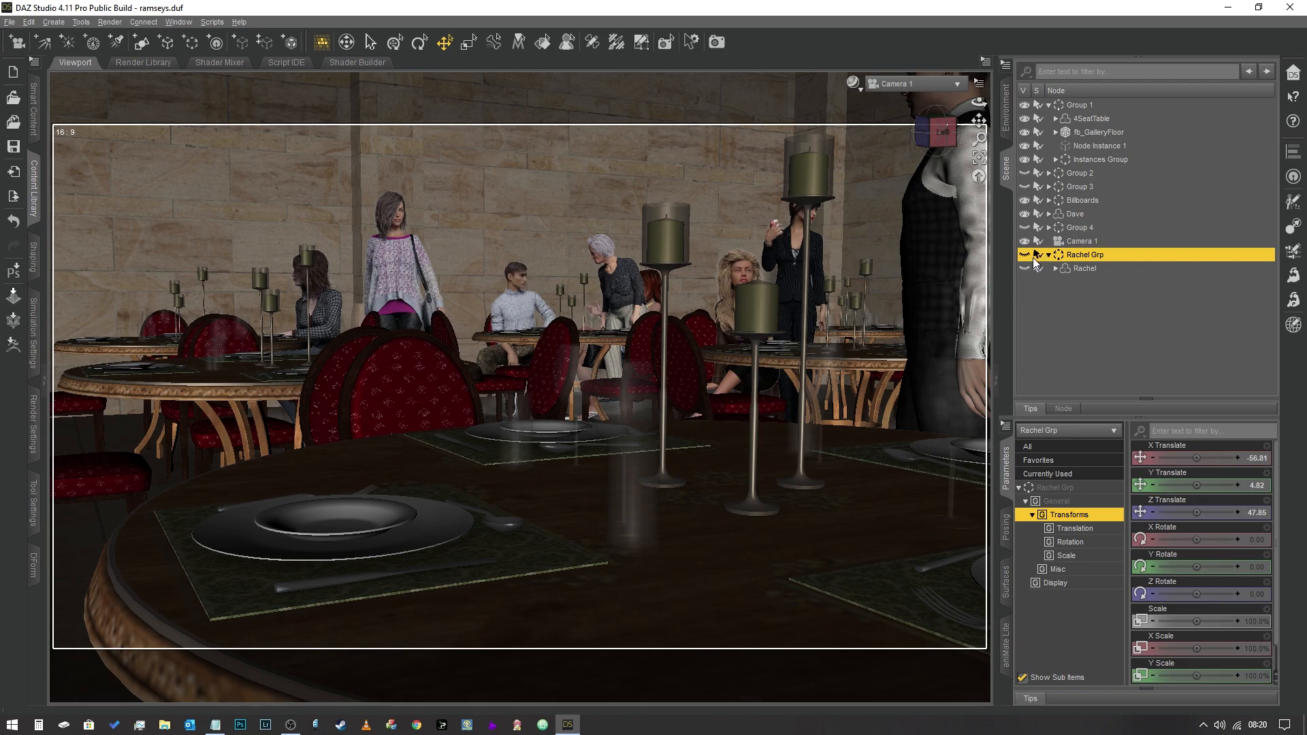
pyautogui.moveTo(1034, 259)
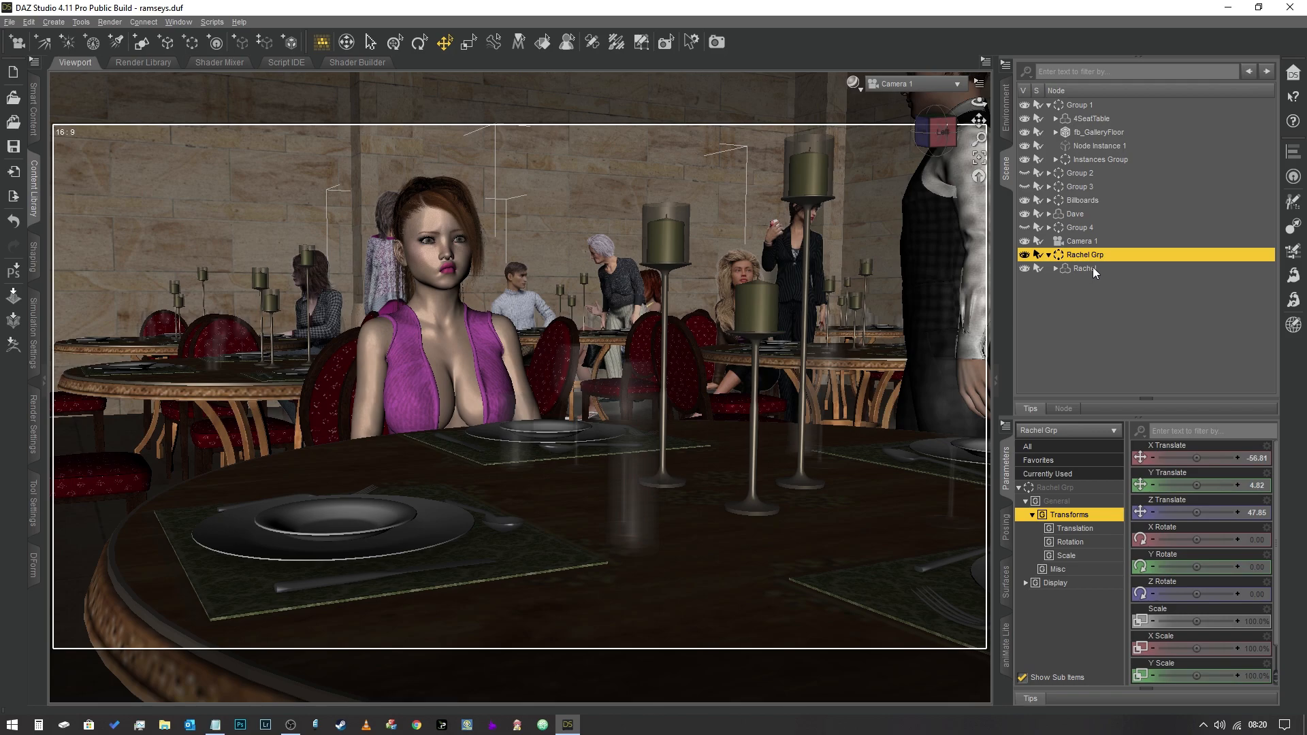
pyautogui.moveTo(1092, 273)
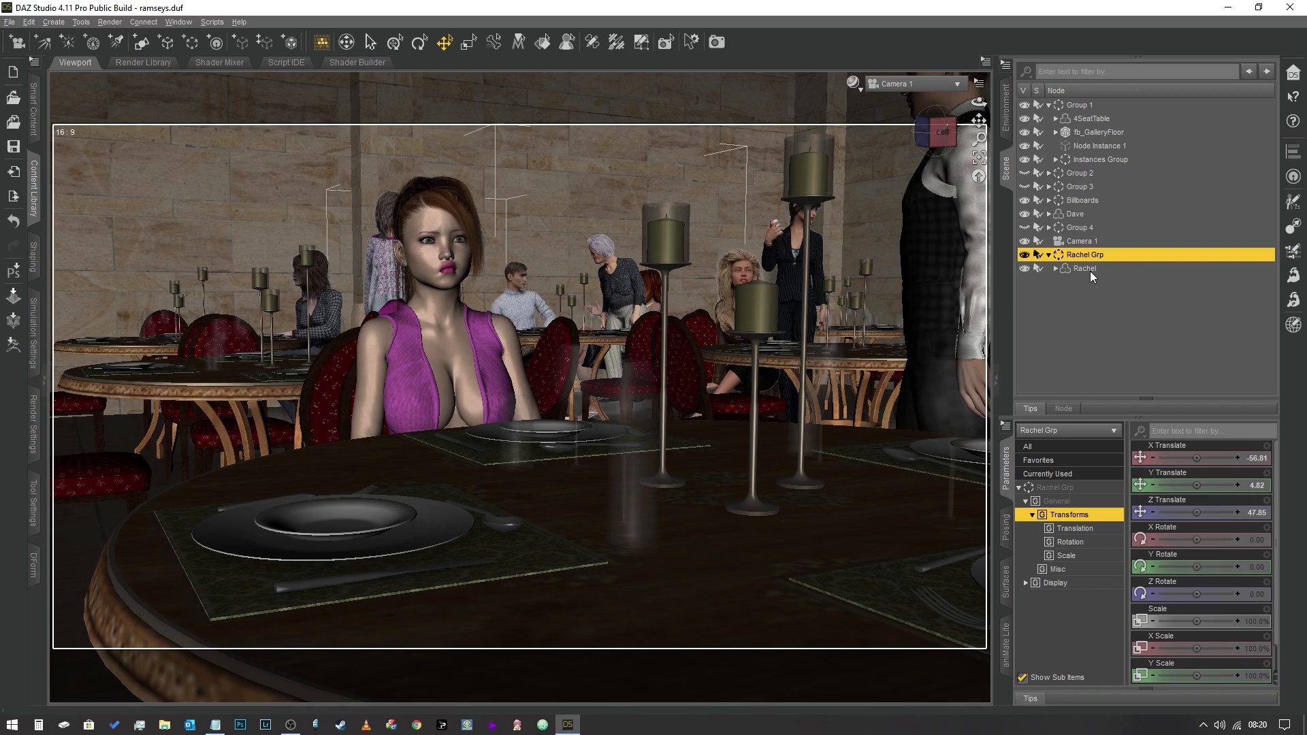
pyautogui.moveTo(1073, 272)
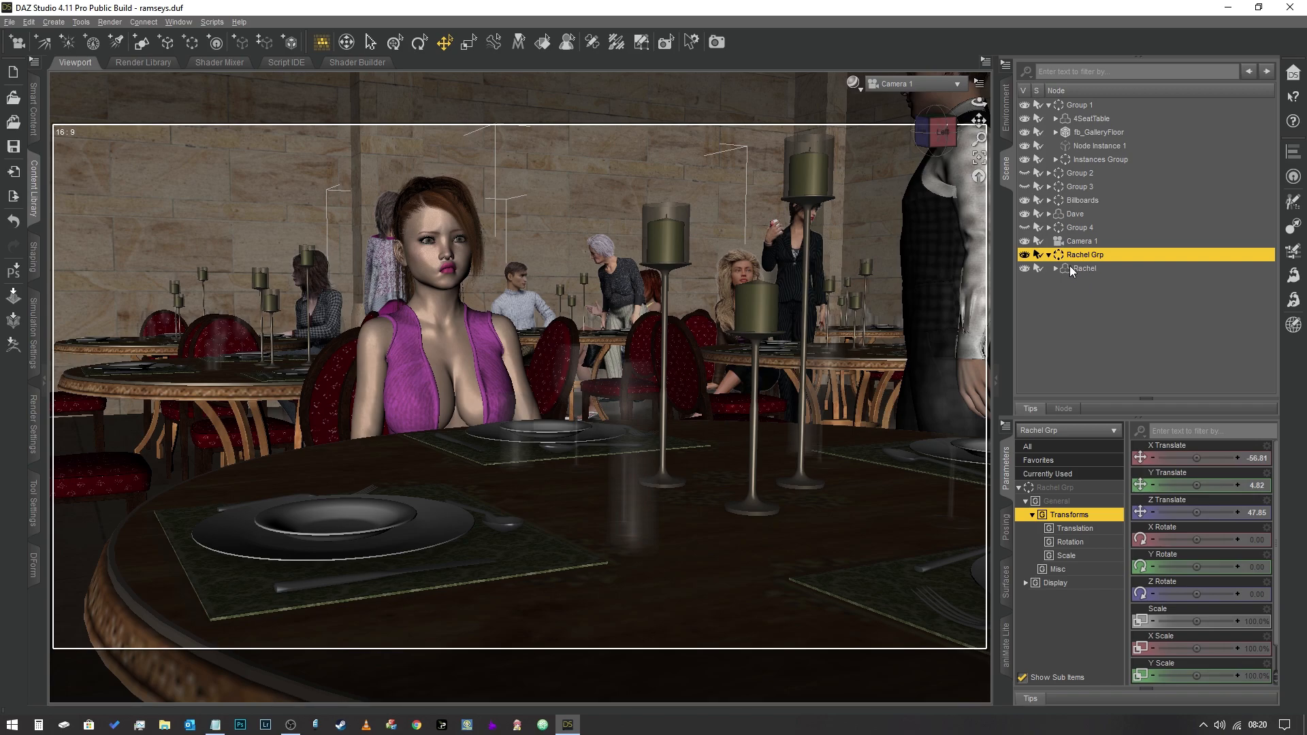
pyautogui.moveTo(1120, 315)
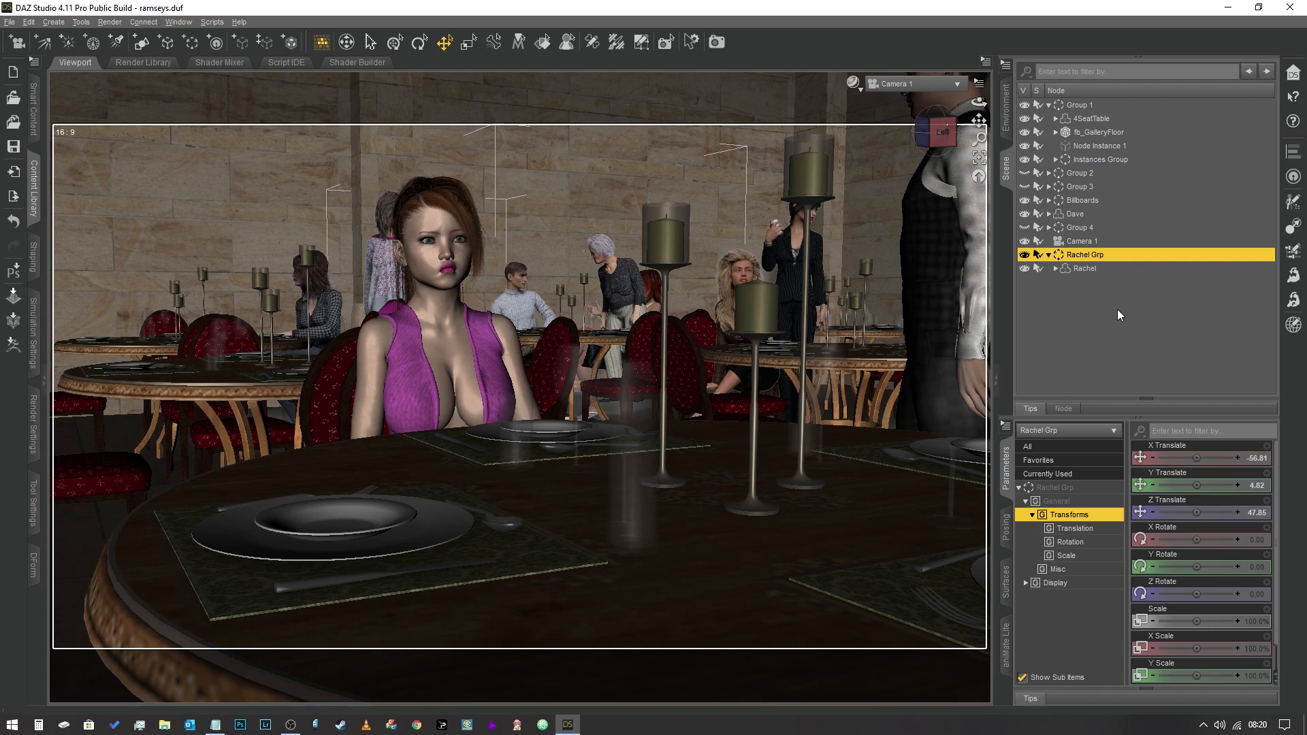
pyautogui.moveTo(1133, 277)
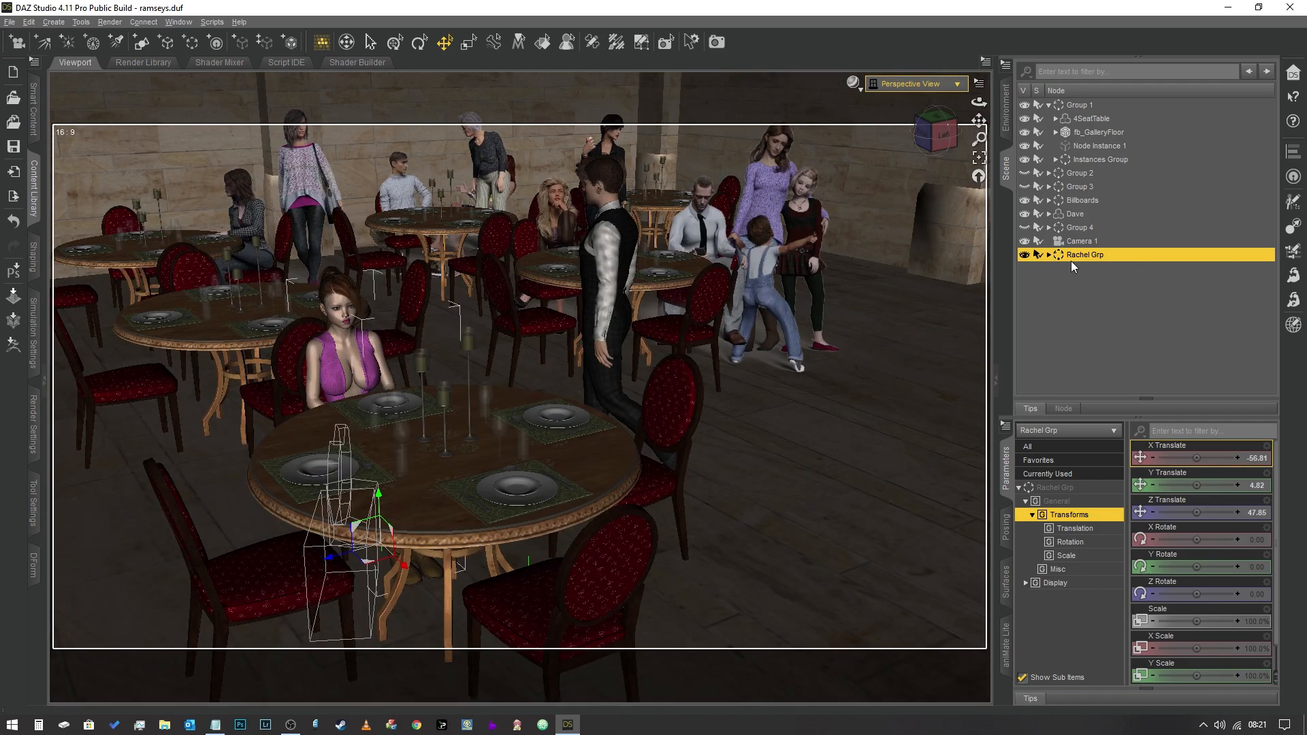
pyautogui.moveTo(1097, 275)
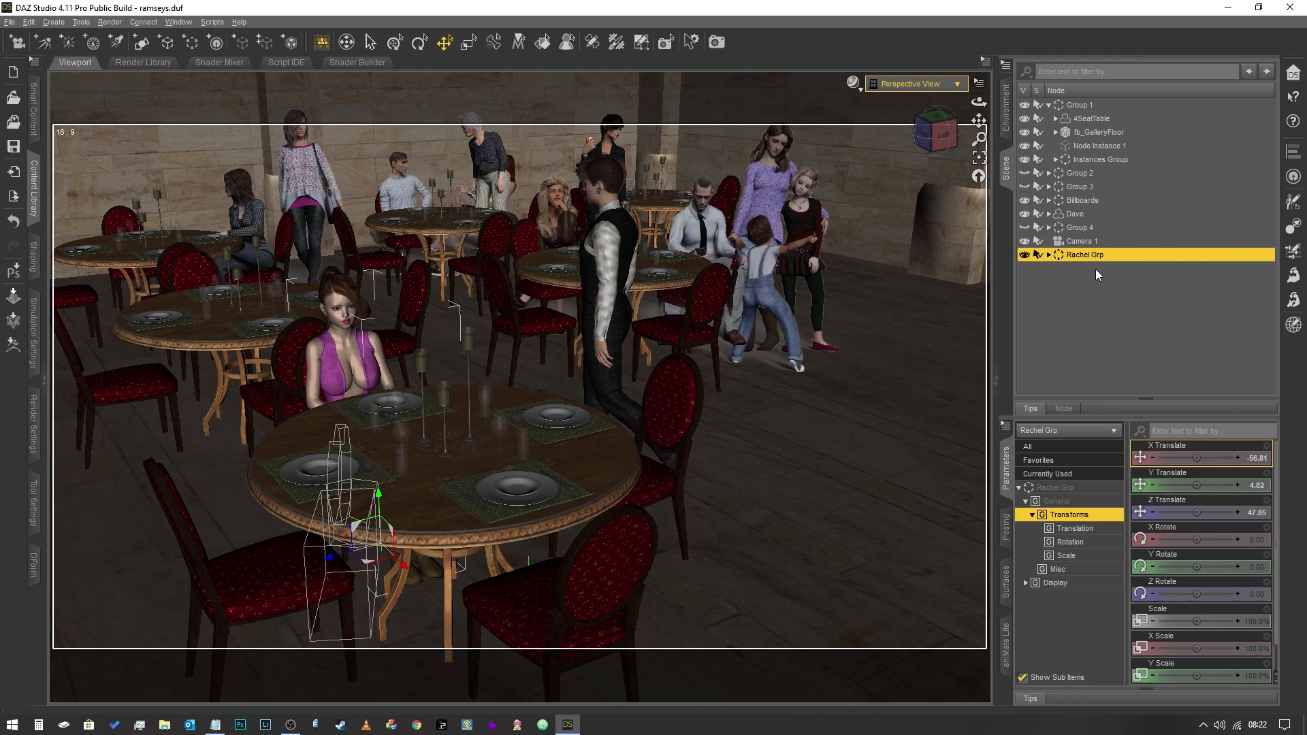
pyautogui.moveTo(1113, 275)
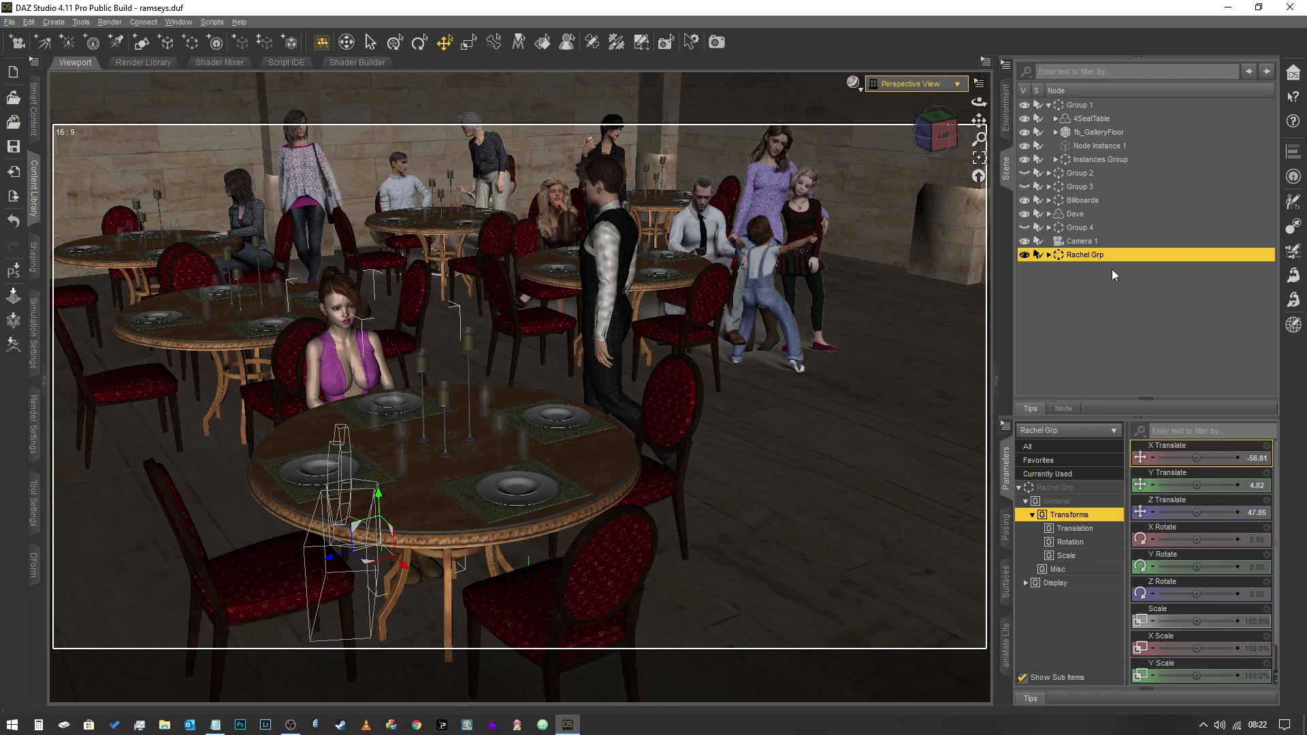
pyautogui.moveTo(1117, 325)
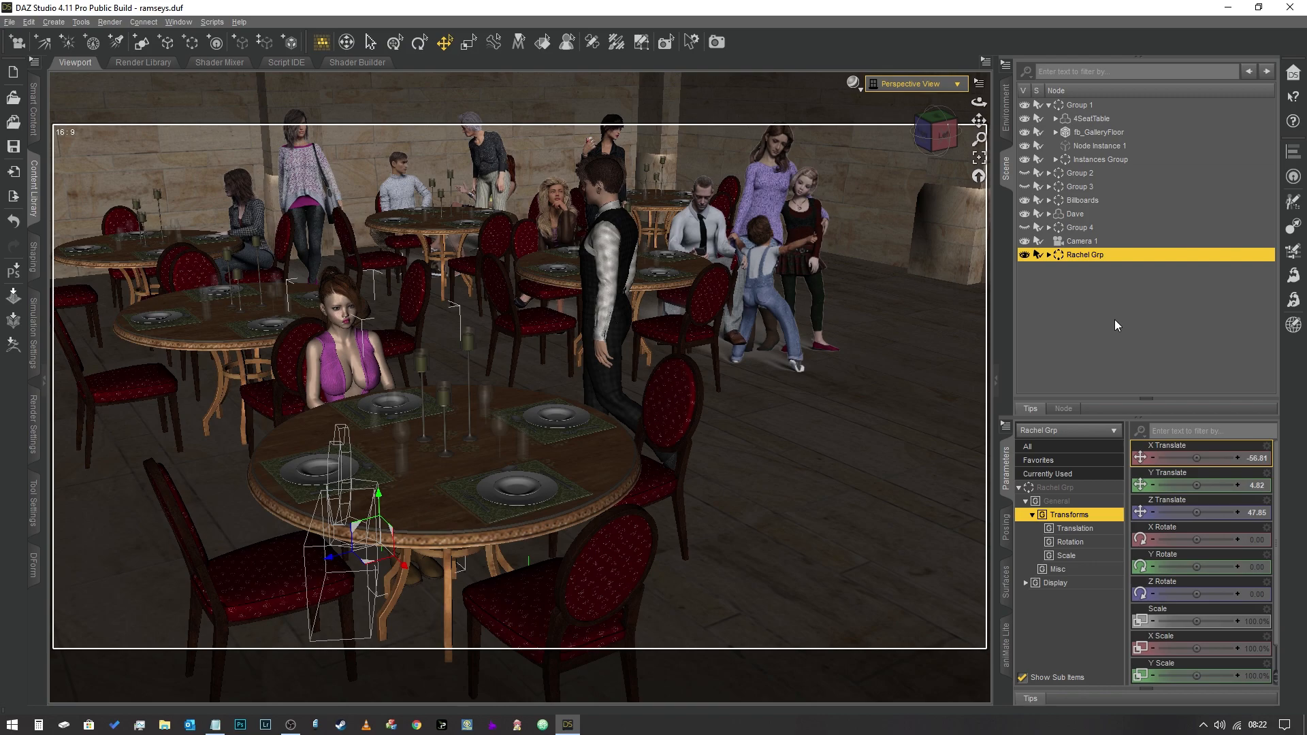
pyautogui.moveTo(1121, 315)
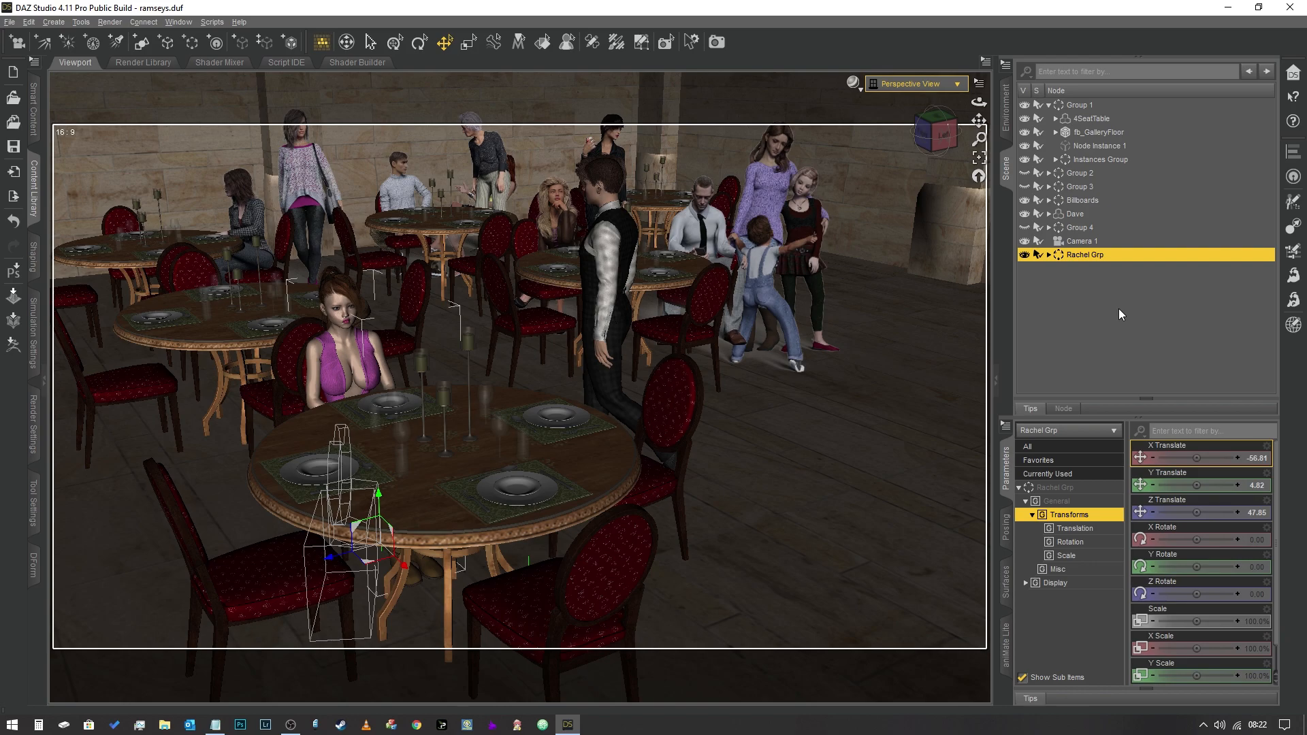
pyautogui.moveTo(1174, 304)
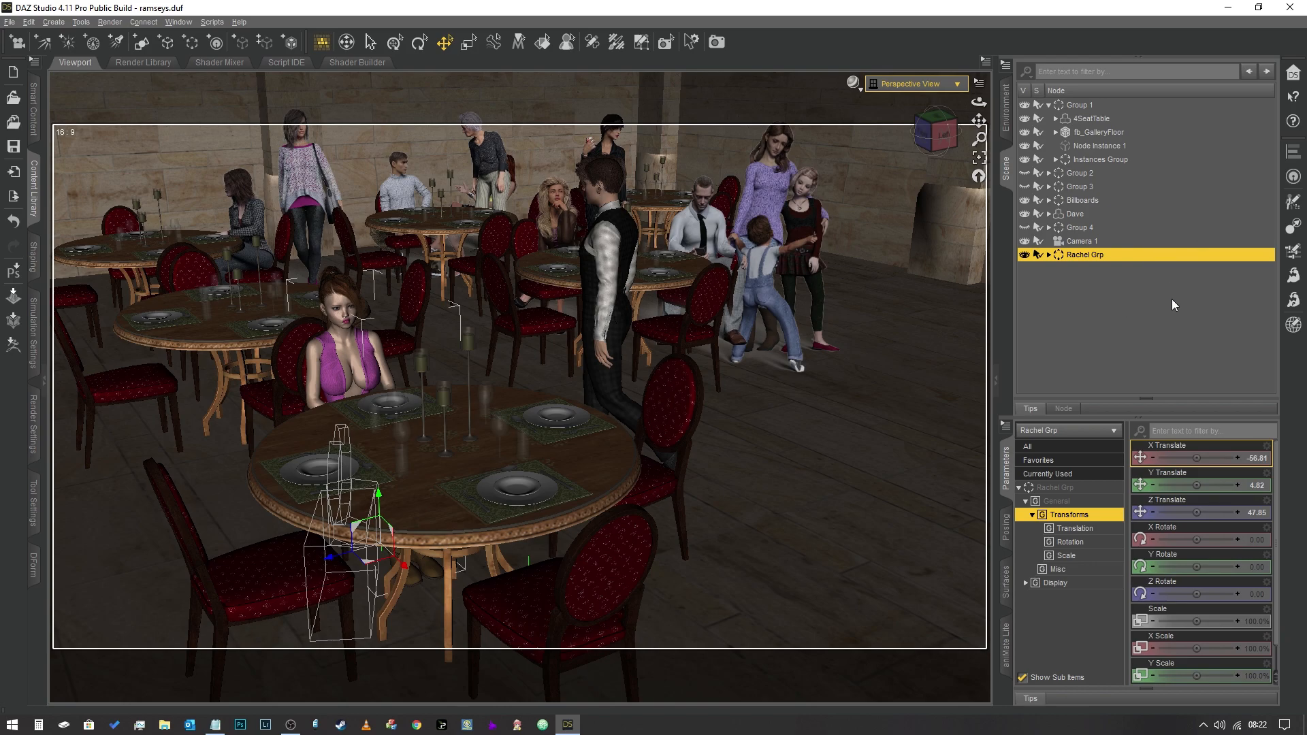
pyautogui.moveTo(1131, 353)
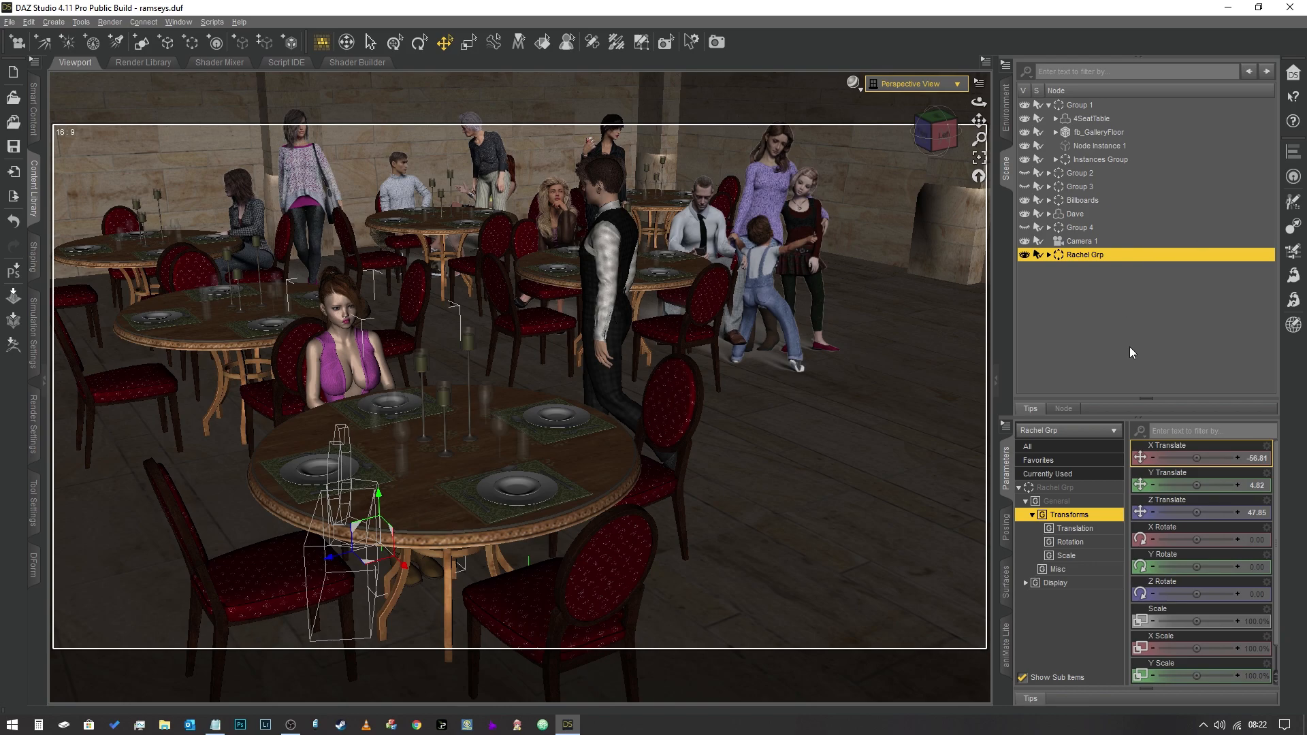
pyautogui.moveTo(1201, 390)
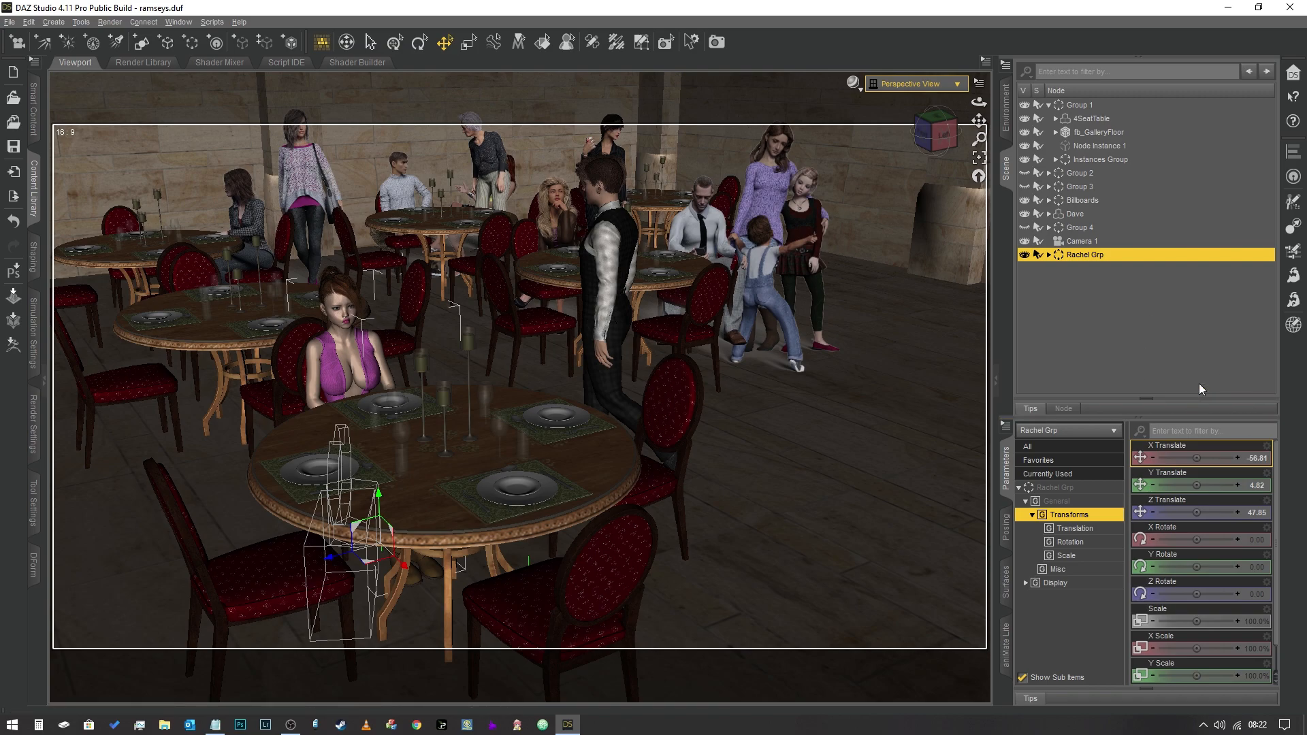
pyautogui.moveTo(1199, 381)
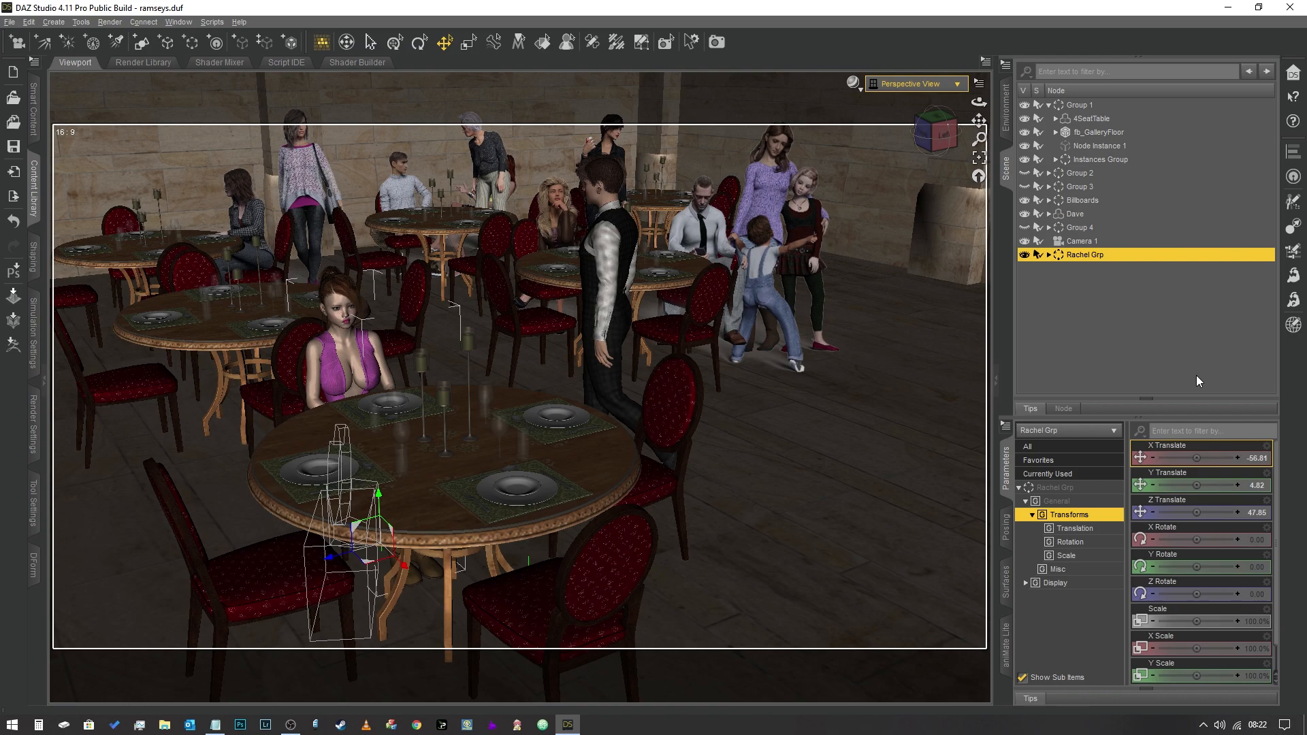
pyautogui.moveTo(1199, 377)
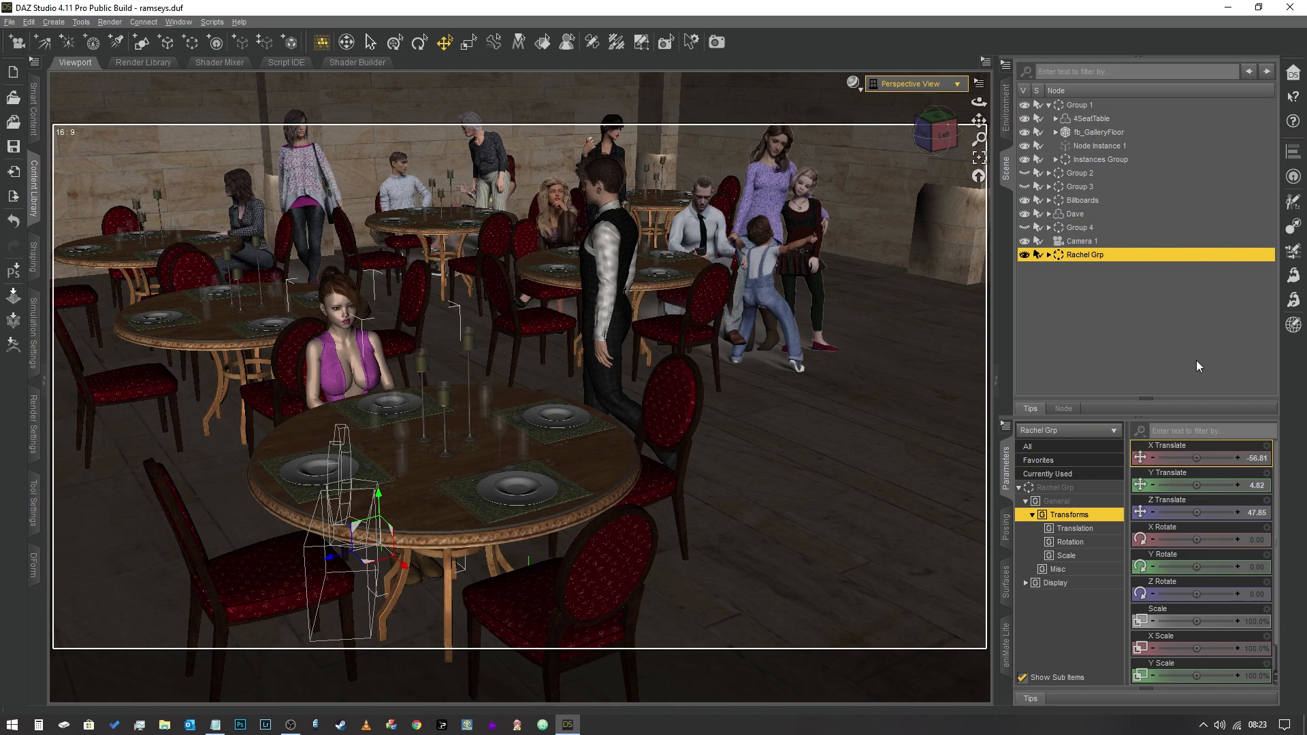
pyautogui.moveTo(1194, 343)
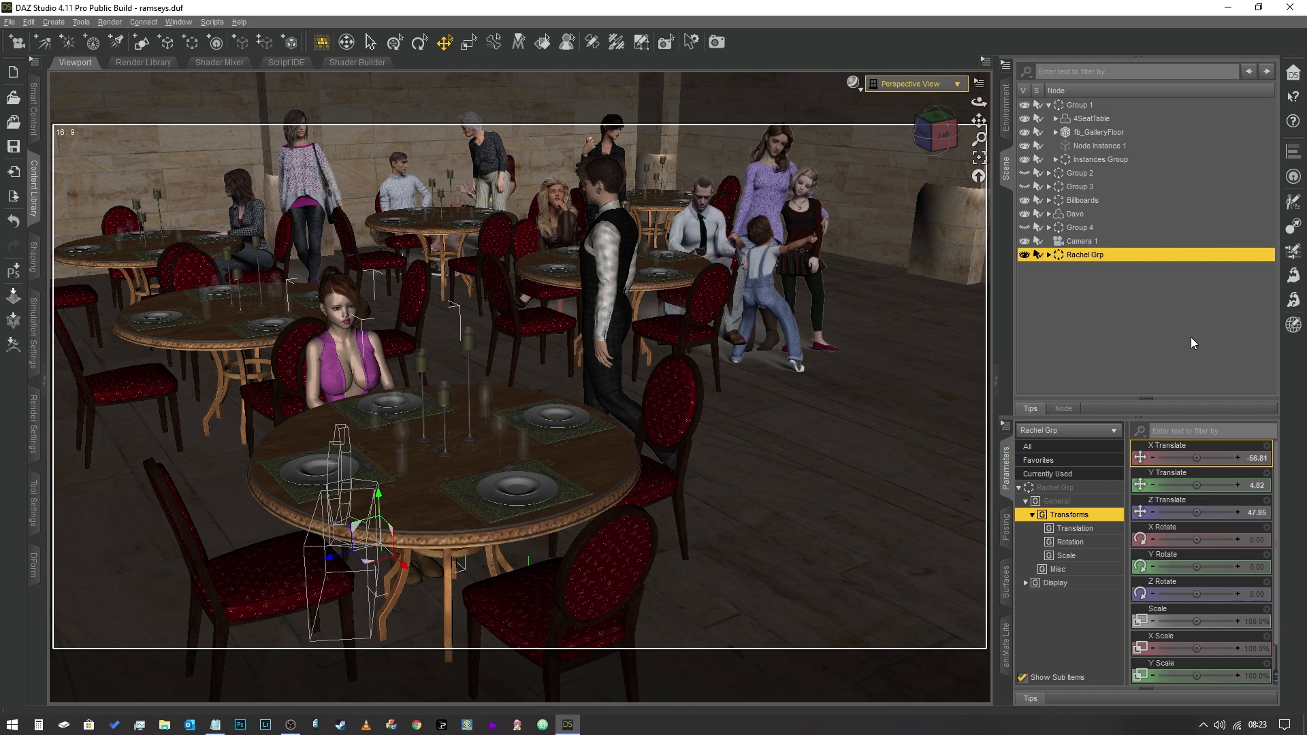
pyautogui.moveTo(1186, 343)
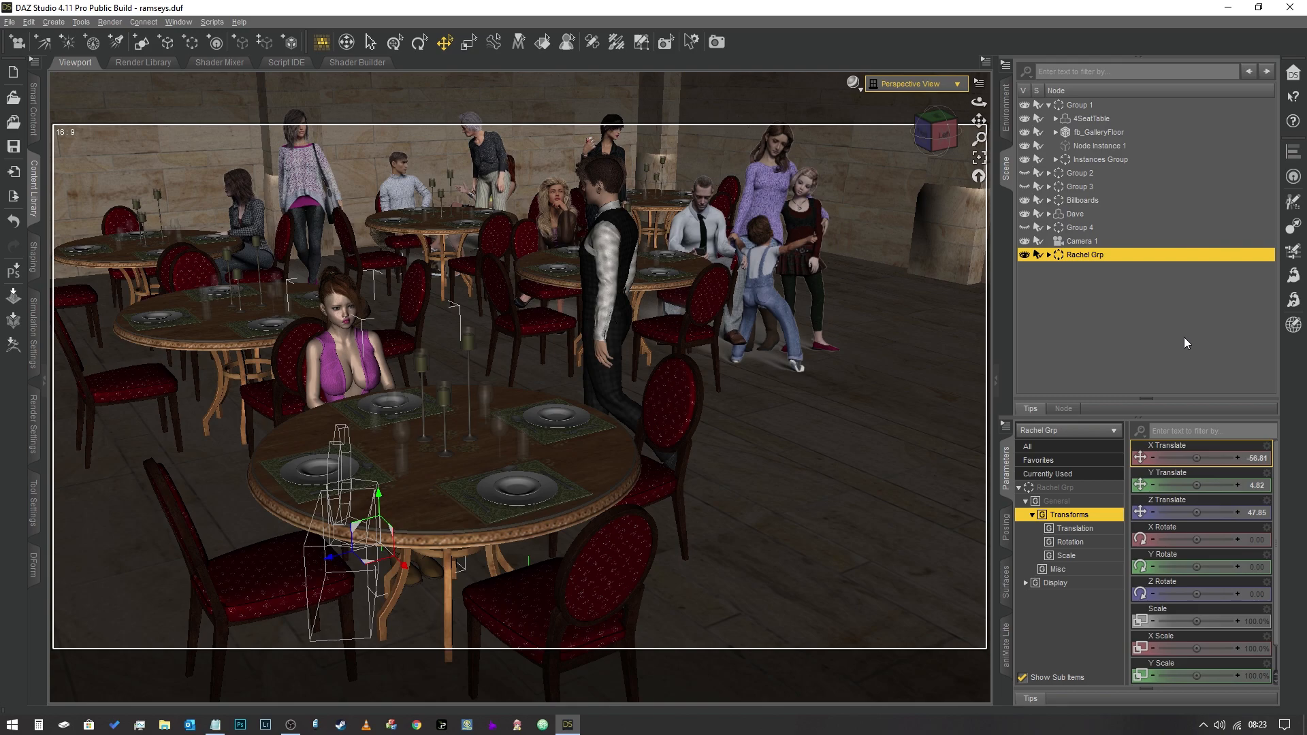